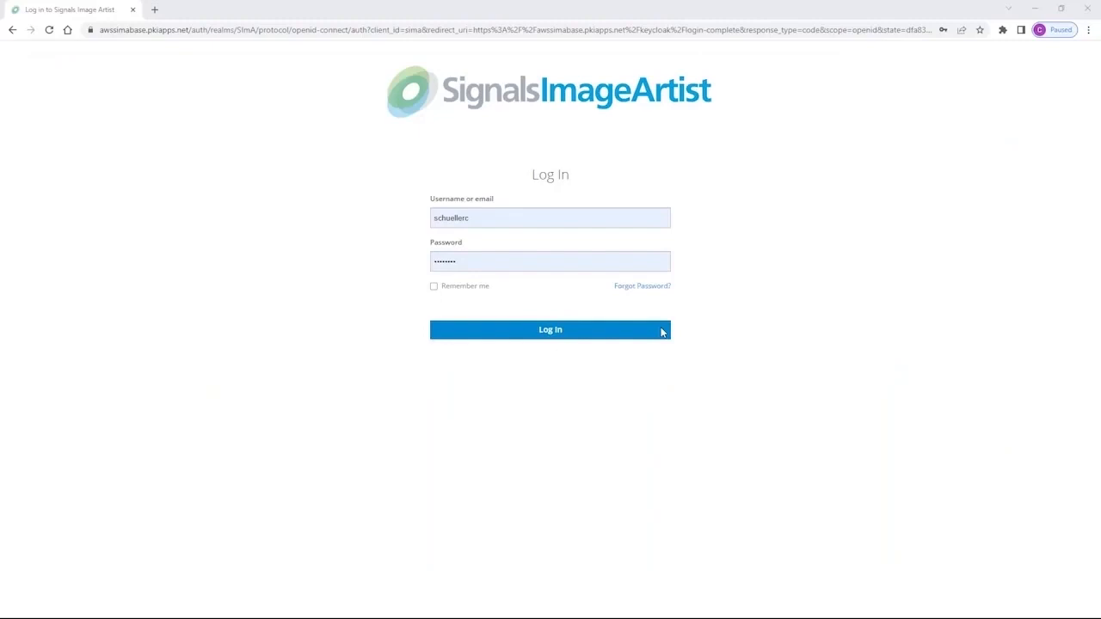
pyautogui.moveTo(520, 241)
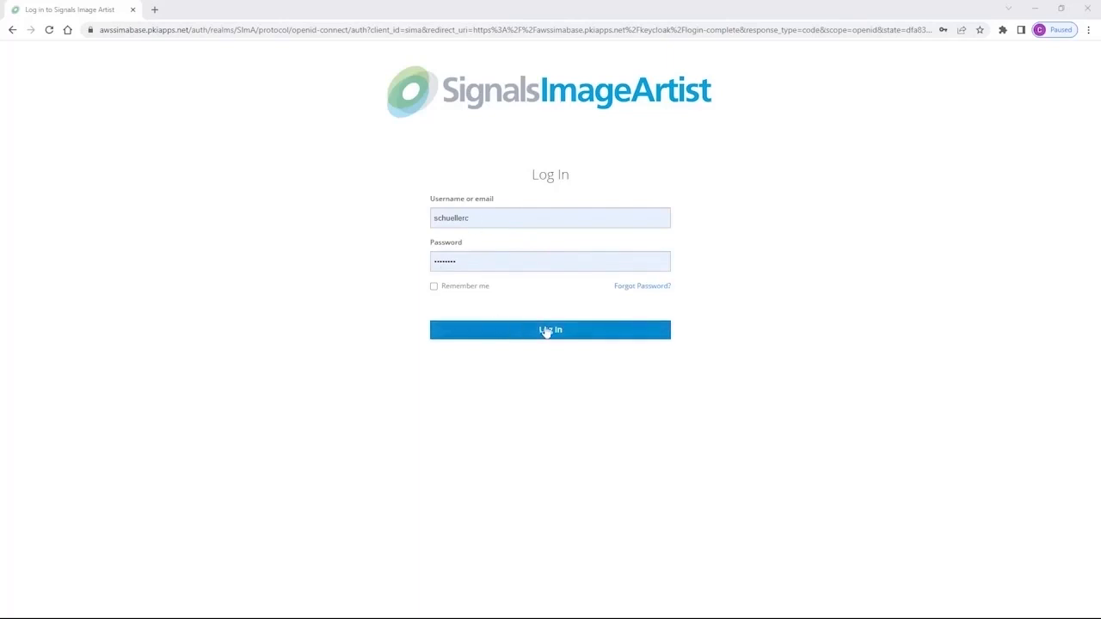
# Step: Sign in with the entered credentials to reach the screens data browser
pyautogui.click(550, 331)
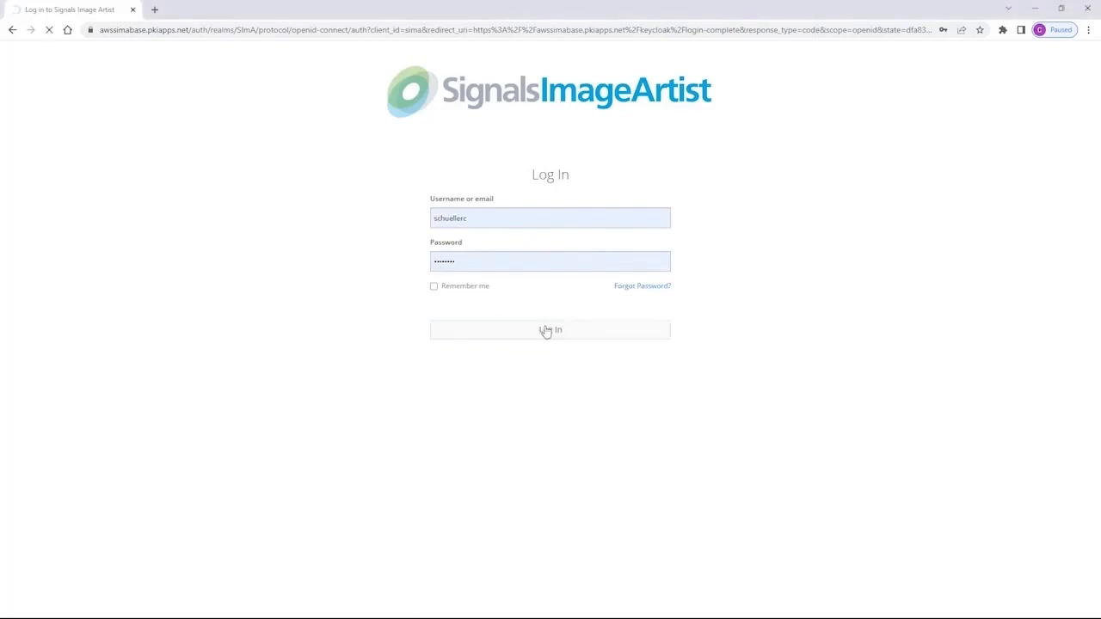
pyautogui.click(550, 330)
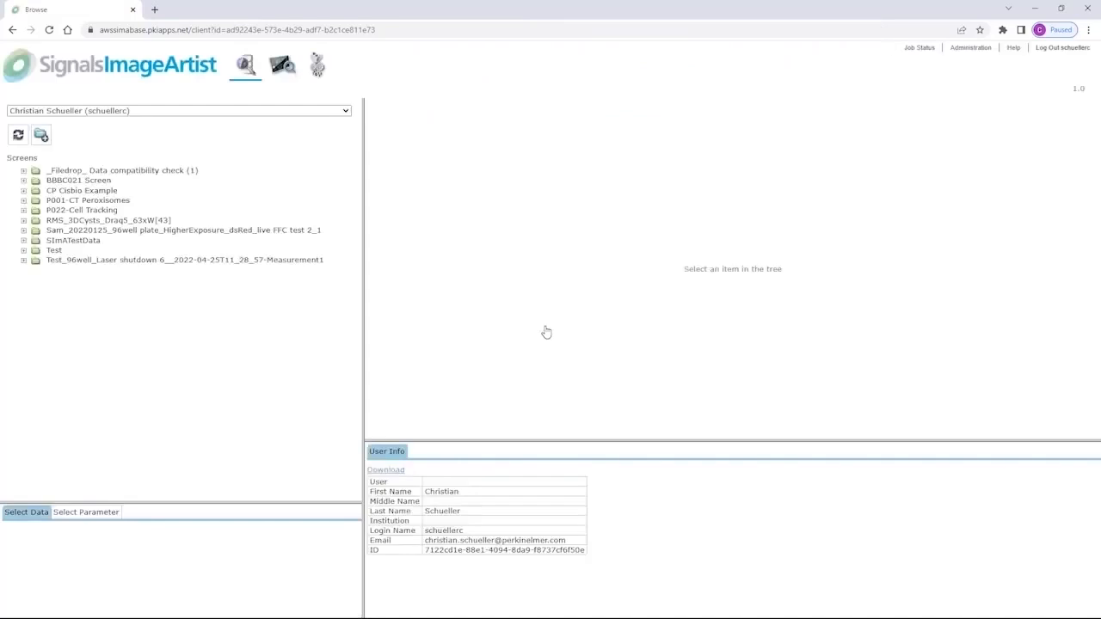
pyautogui.moveTo(239, 147)
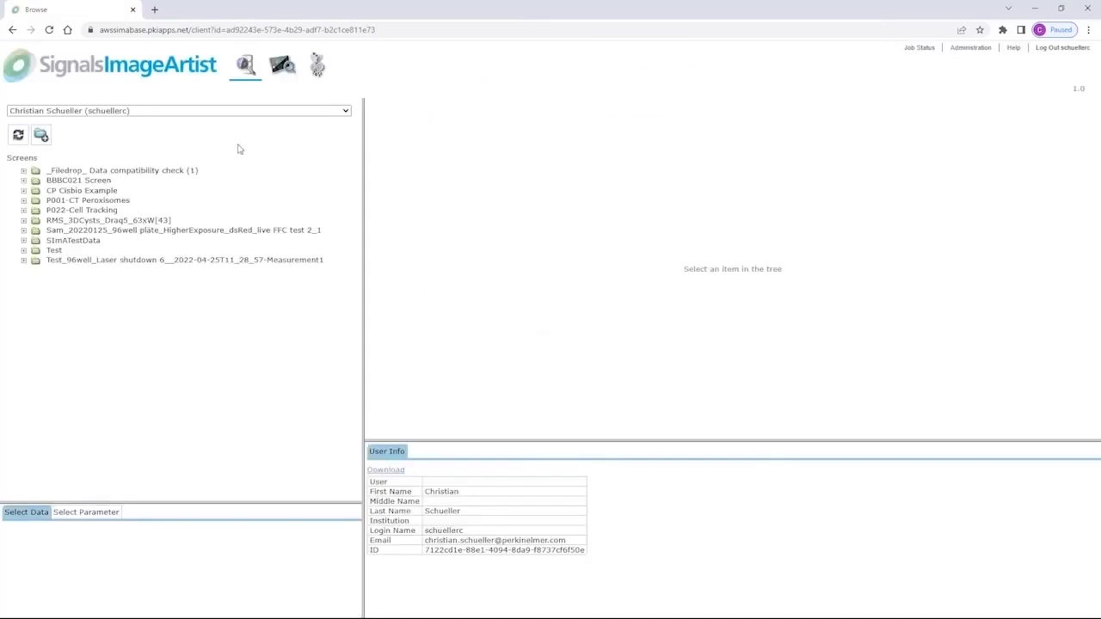
pyautogui.moveTo(282, 66)
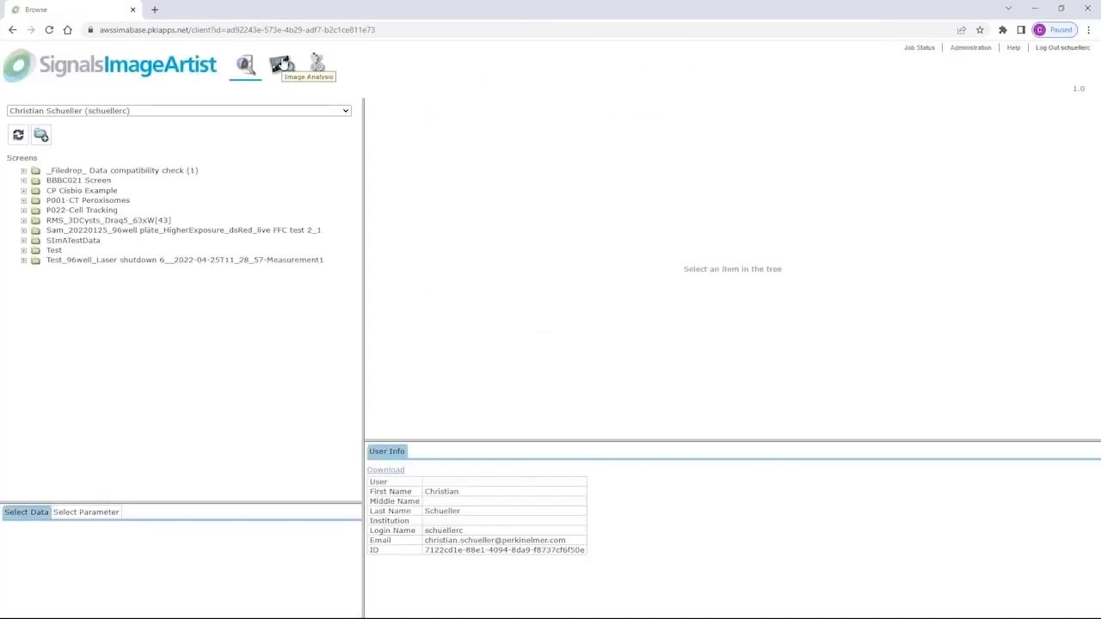
pyautogui.moveTo(316, 65)
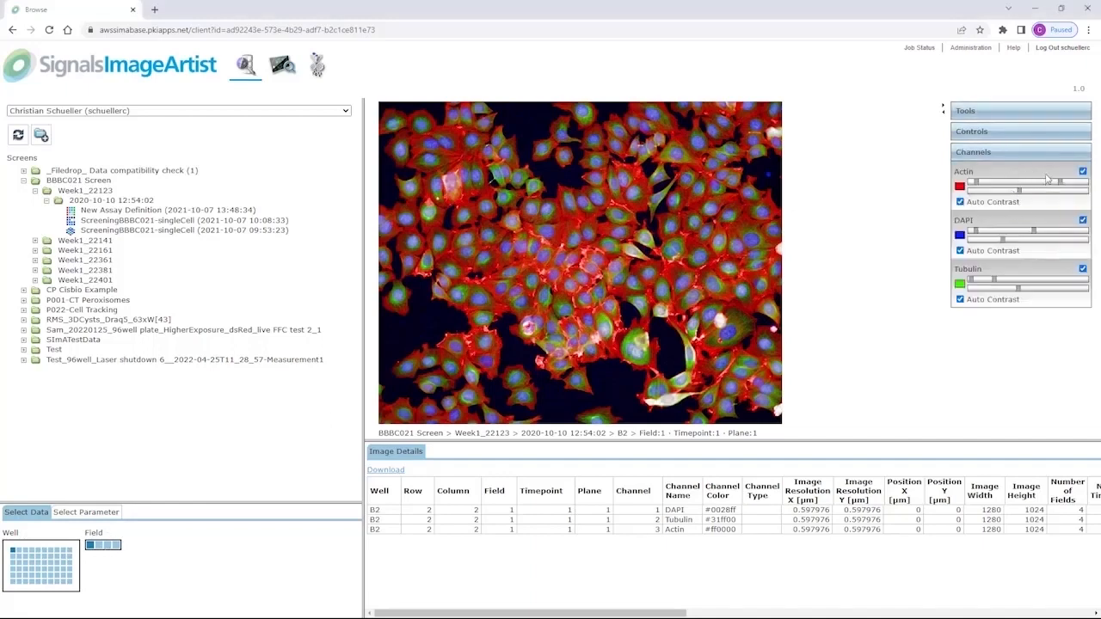
pyautogui.moveTo(994, 209)
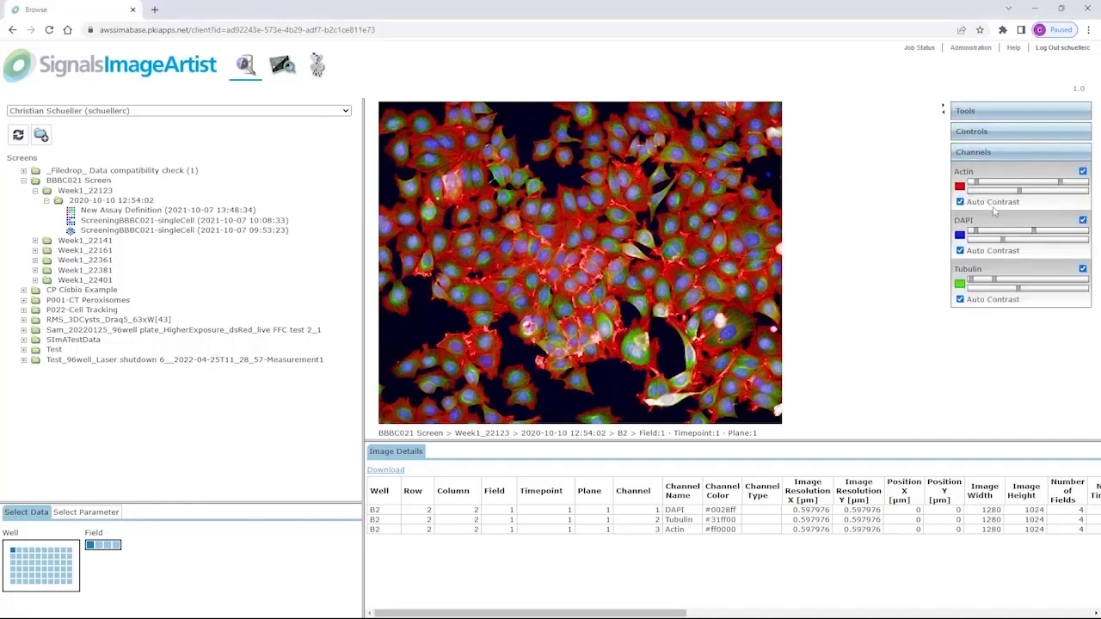
# Step: Open well B2 of the Week1_22123 plate to view its cell image
pyautogui.click(1082, 172)
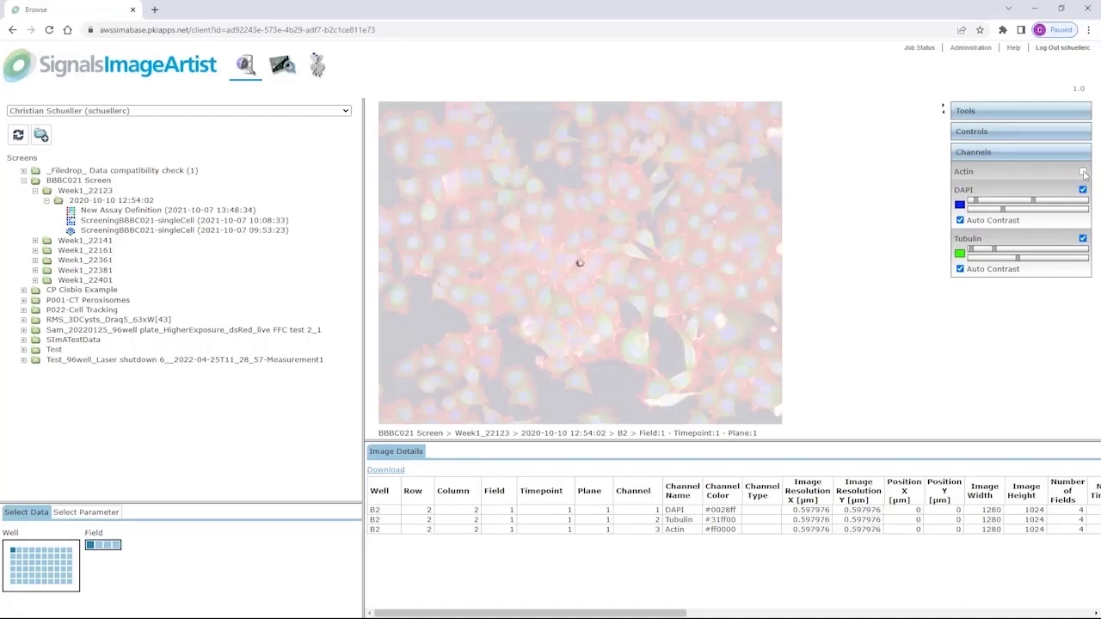
# Step: Start image analysis on the B2 field with brightfield correction kept on in Input Image
pyautogui.click(282, 66)
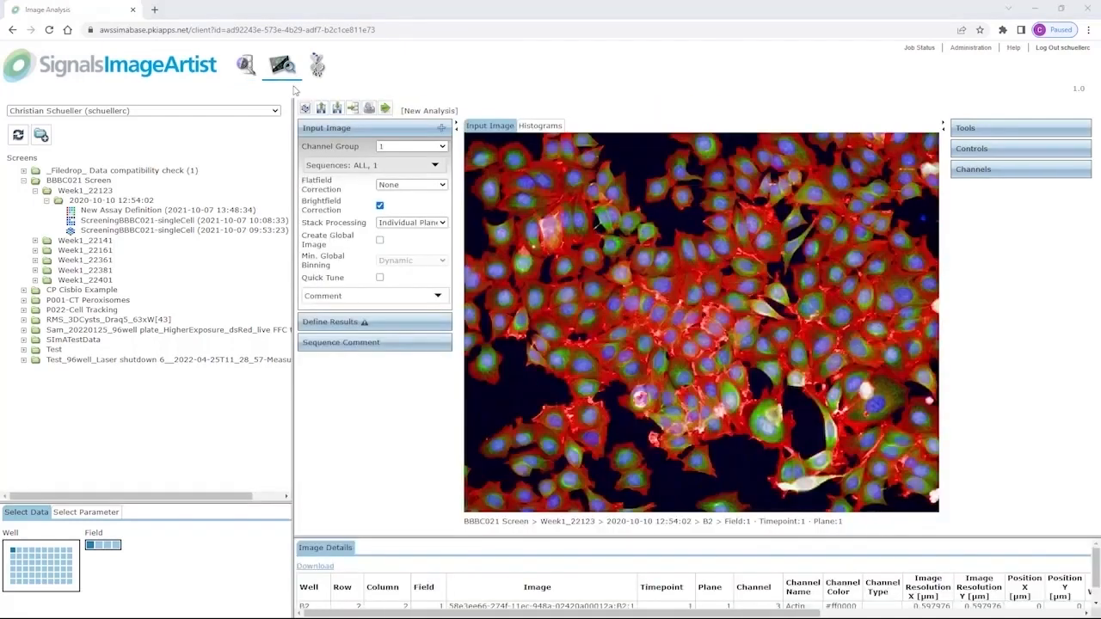
pyautogui.moveTo(296, 89)
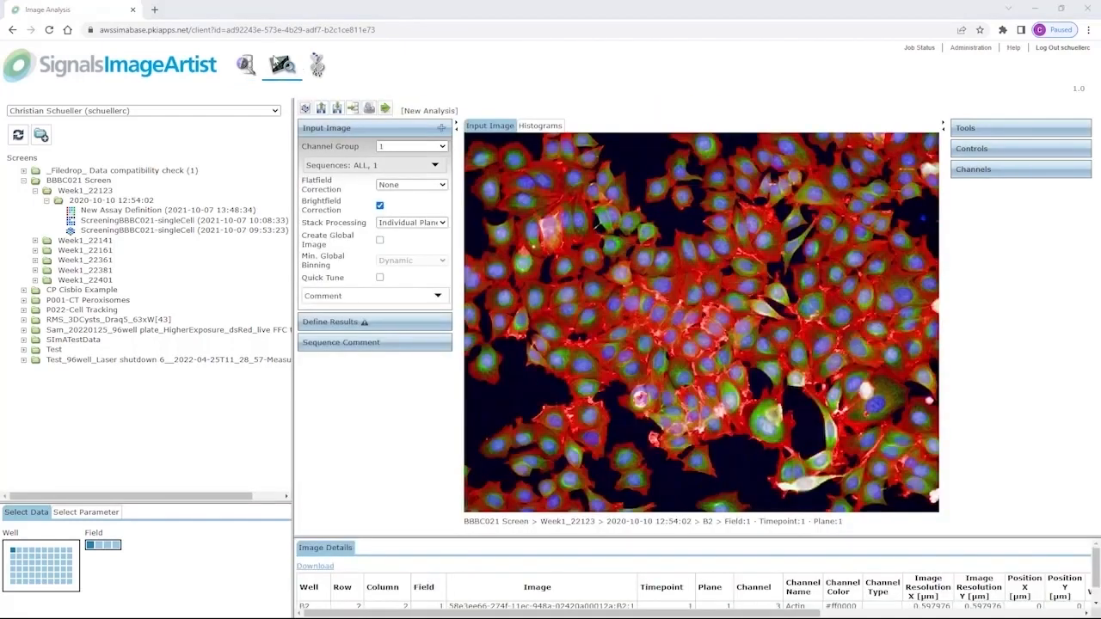
pyautogui.moveTo(317, 66)
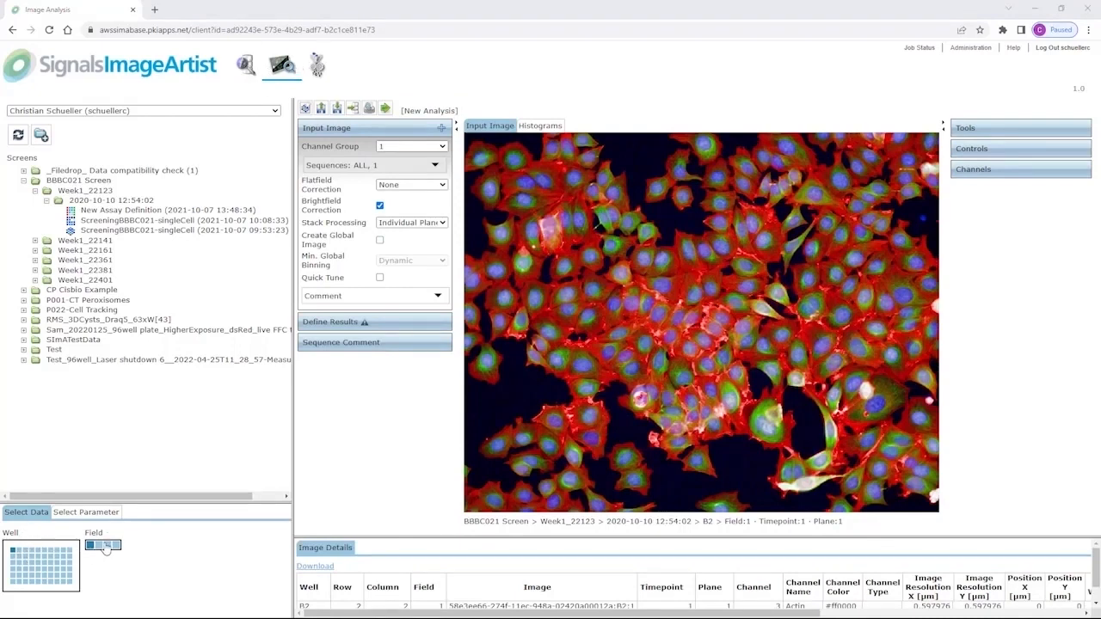
pyautogui.click(113, 543)
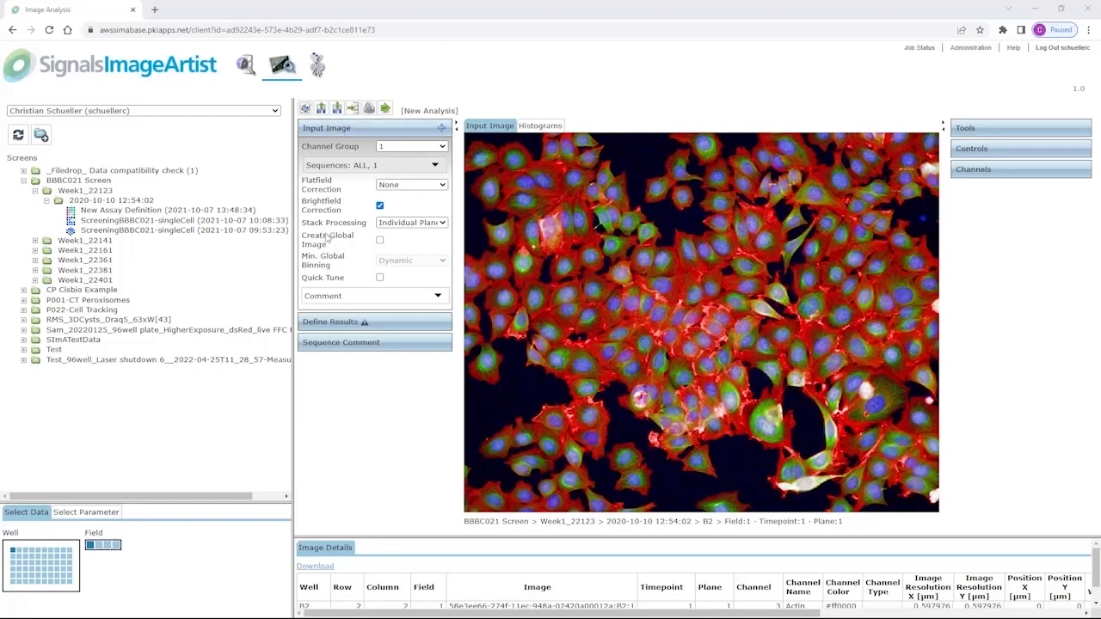
pyautogui.moveTo(342, 249)
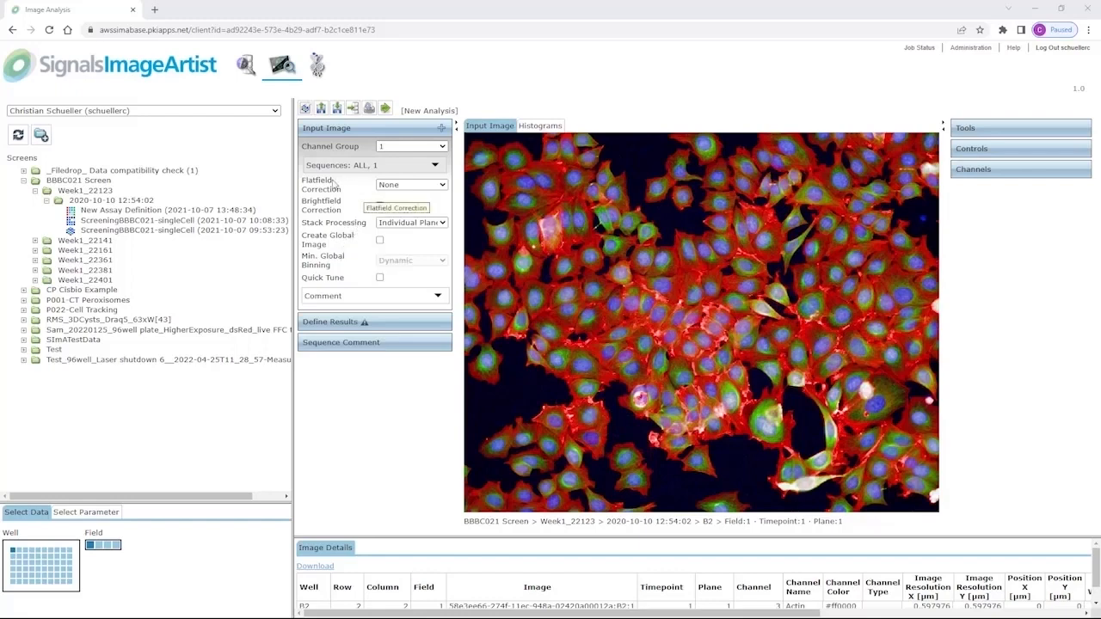
pyautogui.click(379, 207)
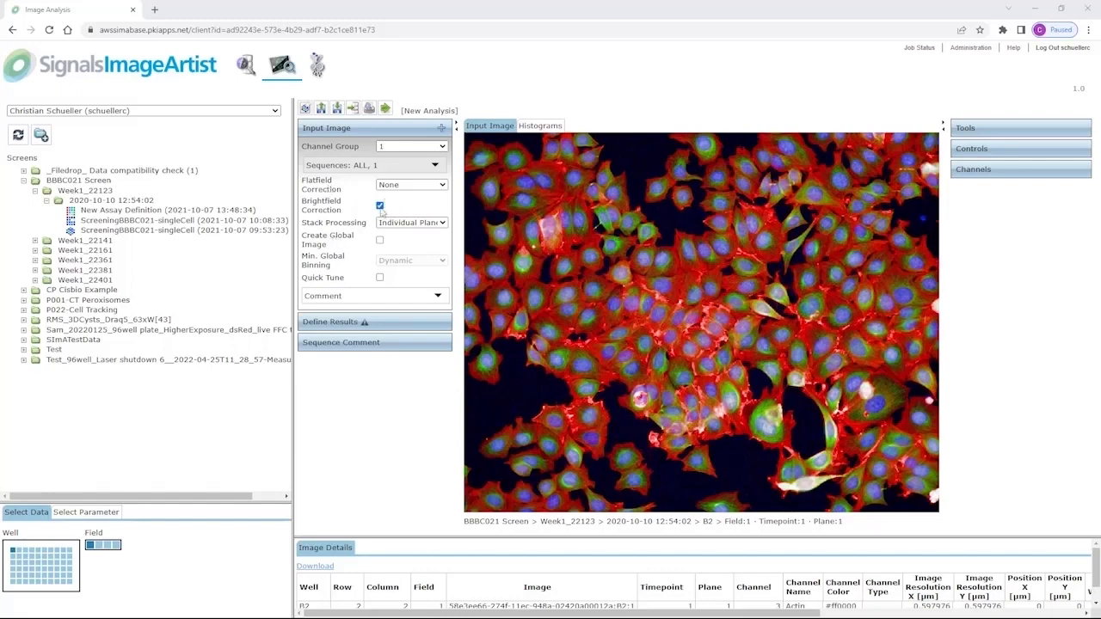
pyautogui.click(409, 222)
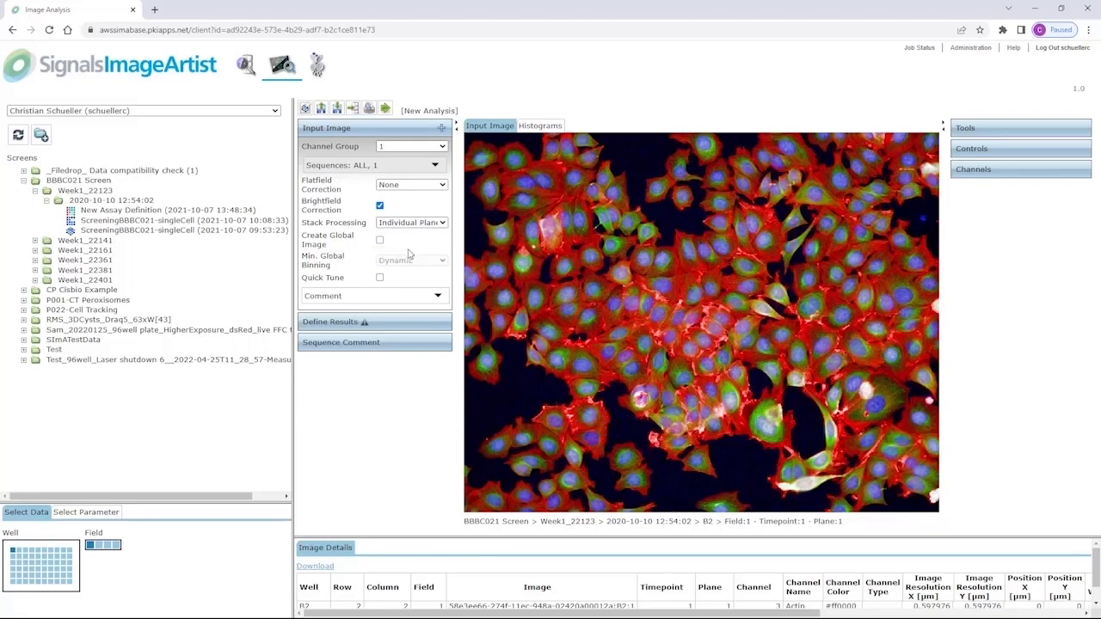
pyautogui.moveTo(416, 247)
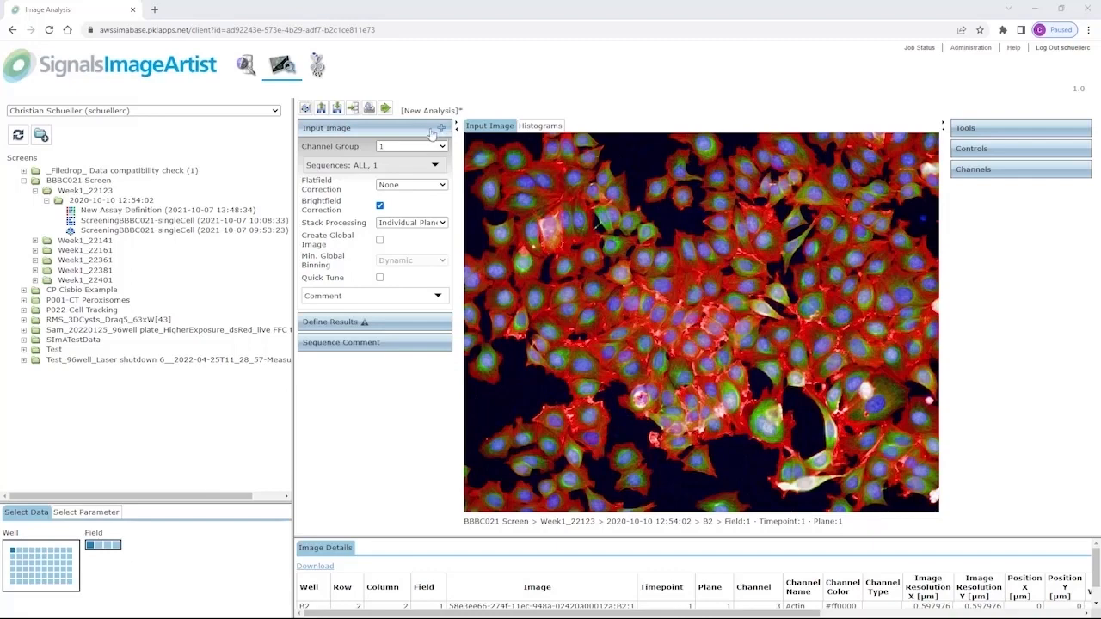
# Step: Add a Find Nuclei building block detecting nuclei on the DAPI channel
pyautogui.click(440, 127)
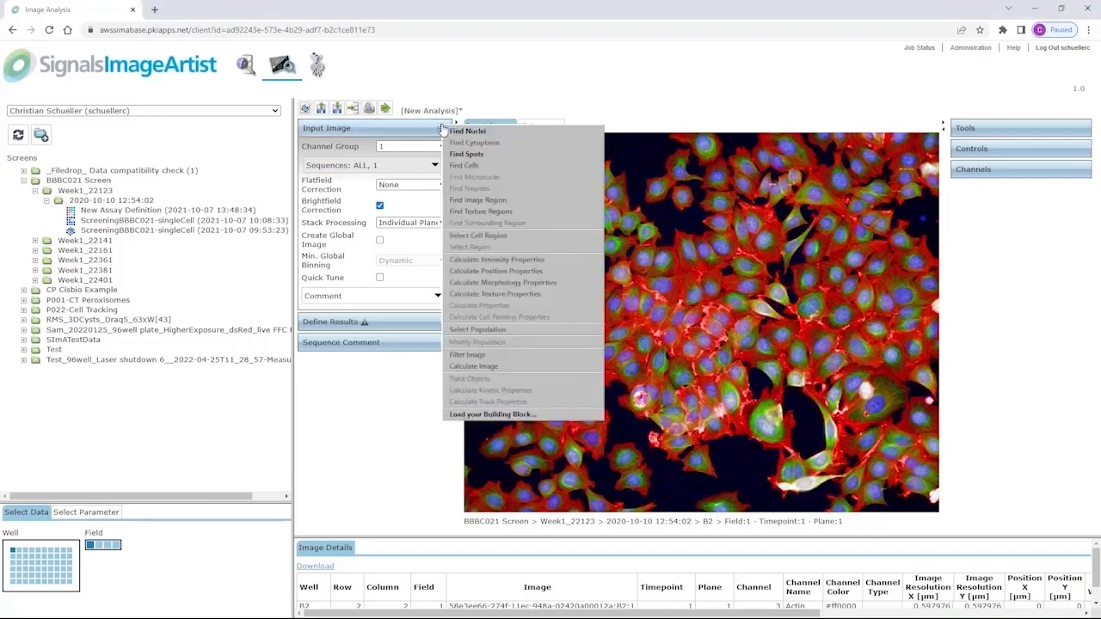
pyautogui.moveTo(487, 165)
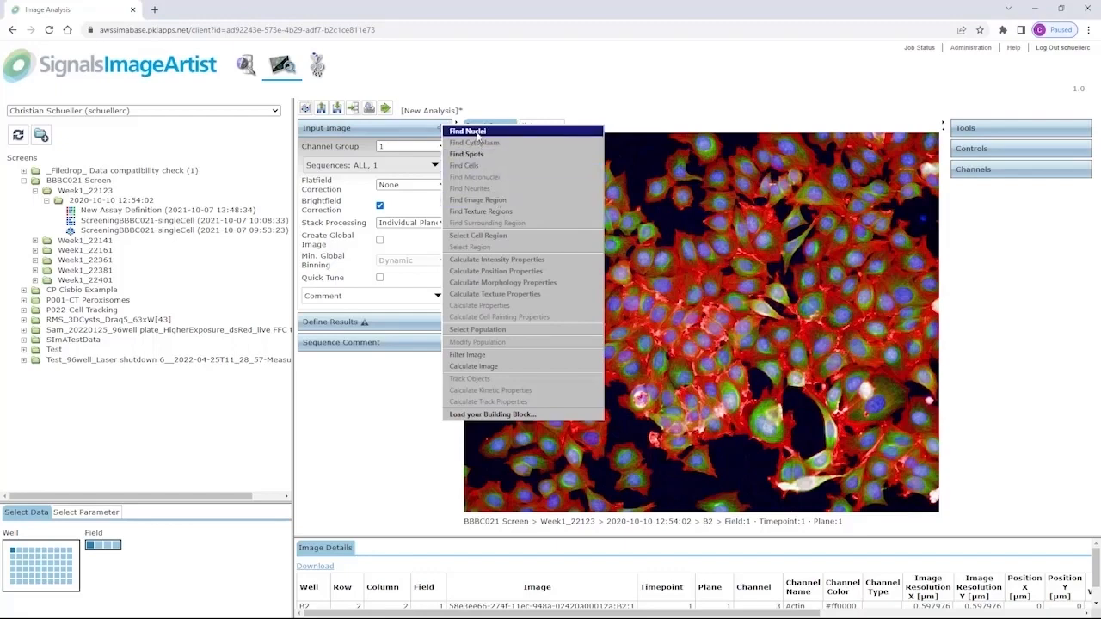
pyautogui.click(467, 130)
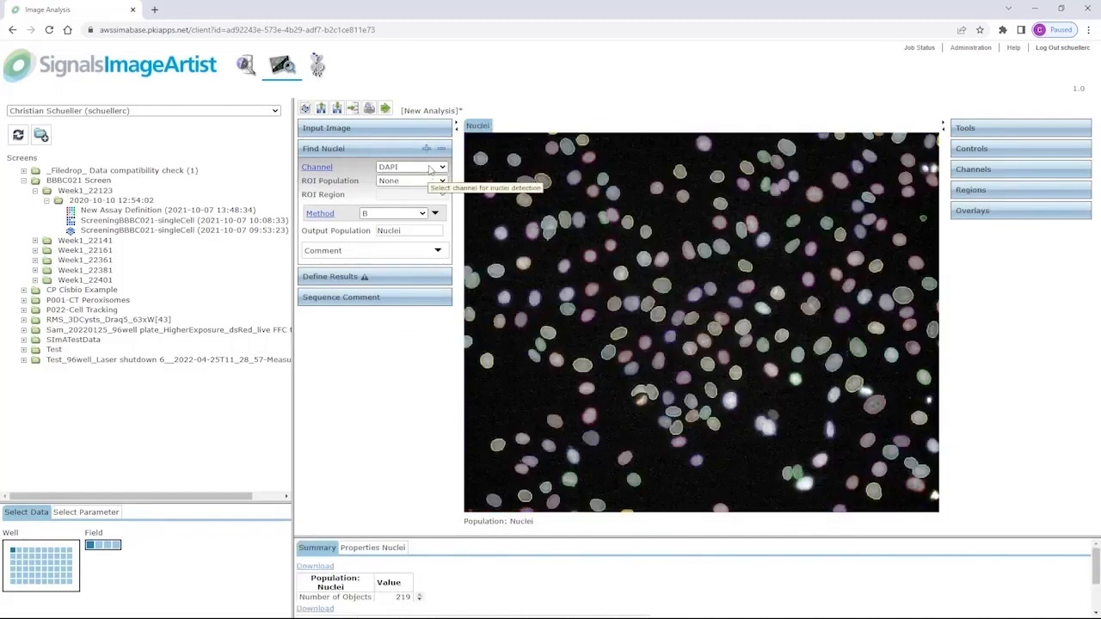
pyautogui.click(436, 167)
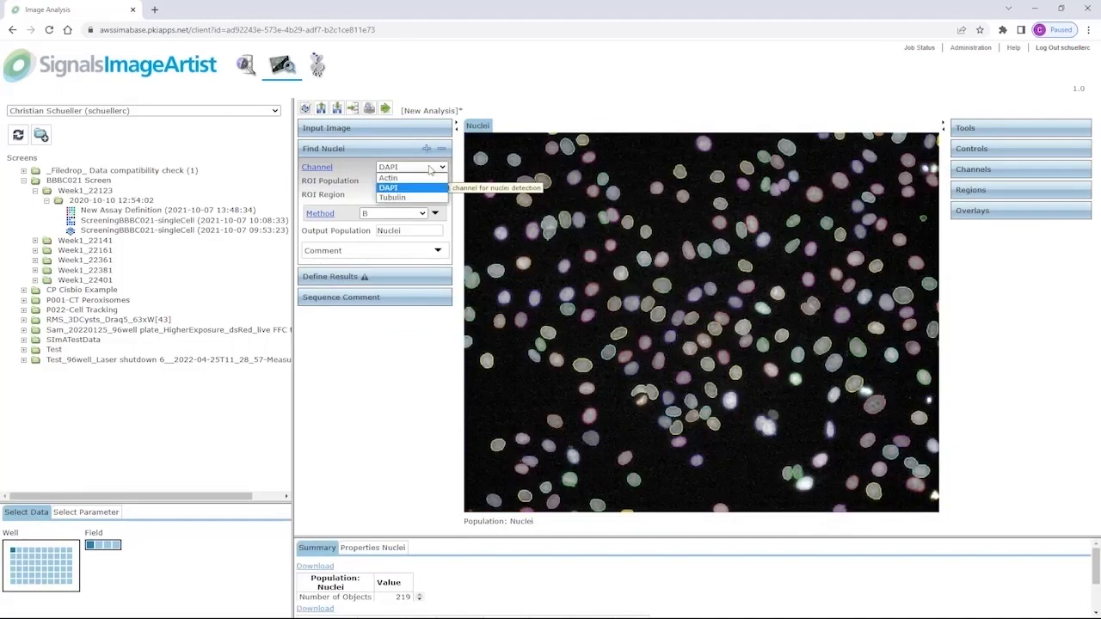
pyautogui.click(388, 187)
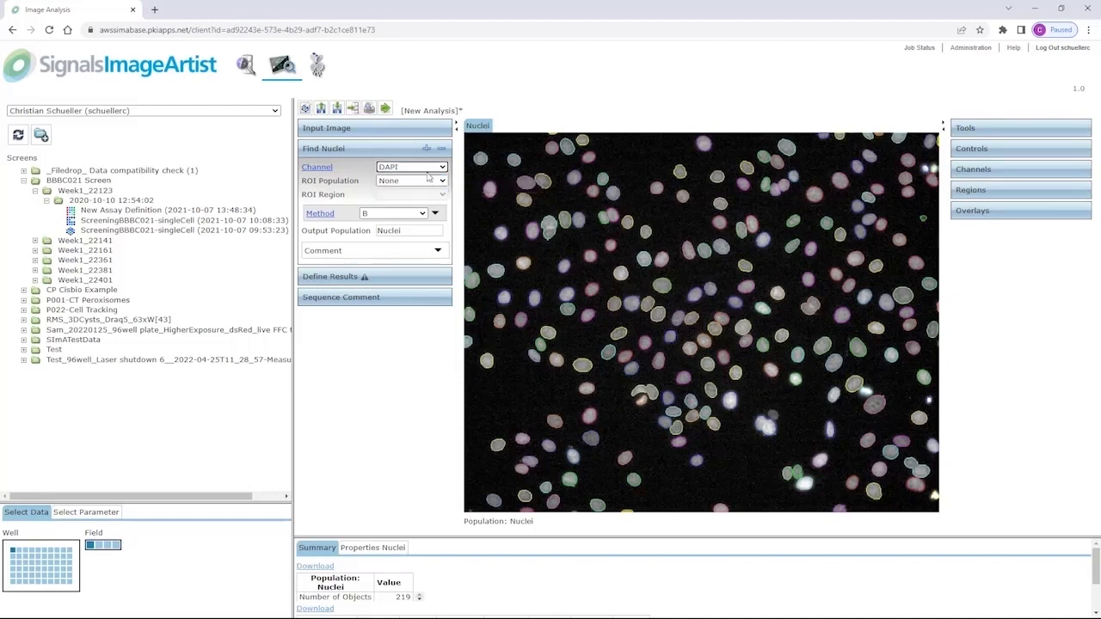
pyautogui.moveTo(379, 193)
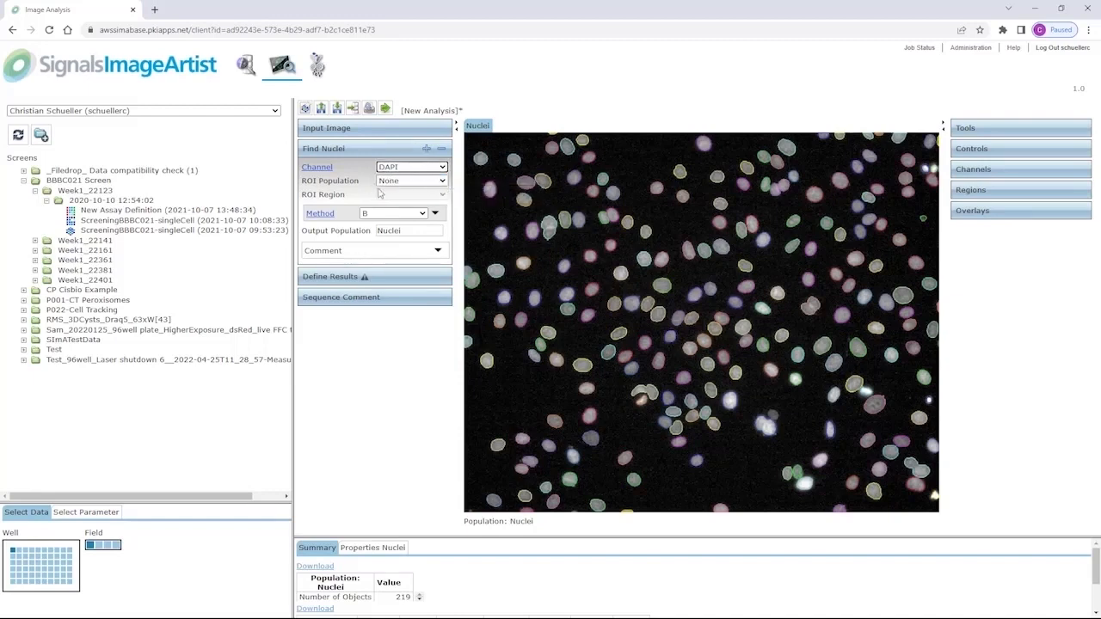
pyautogui.moveTo(421, 183)
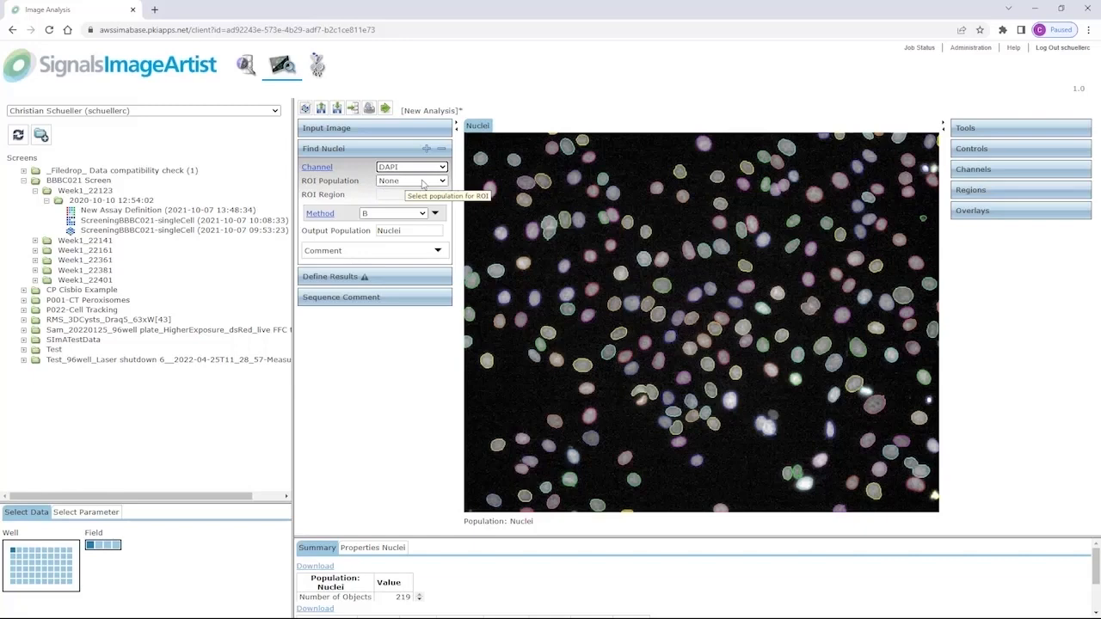
pyautogui.moveTo(516, 314)
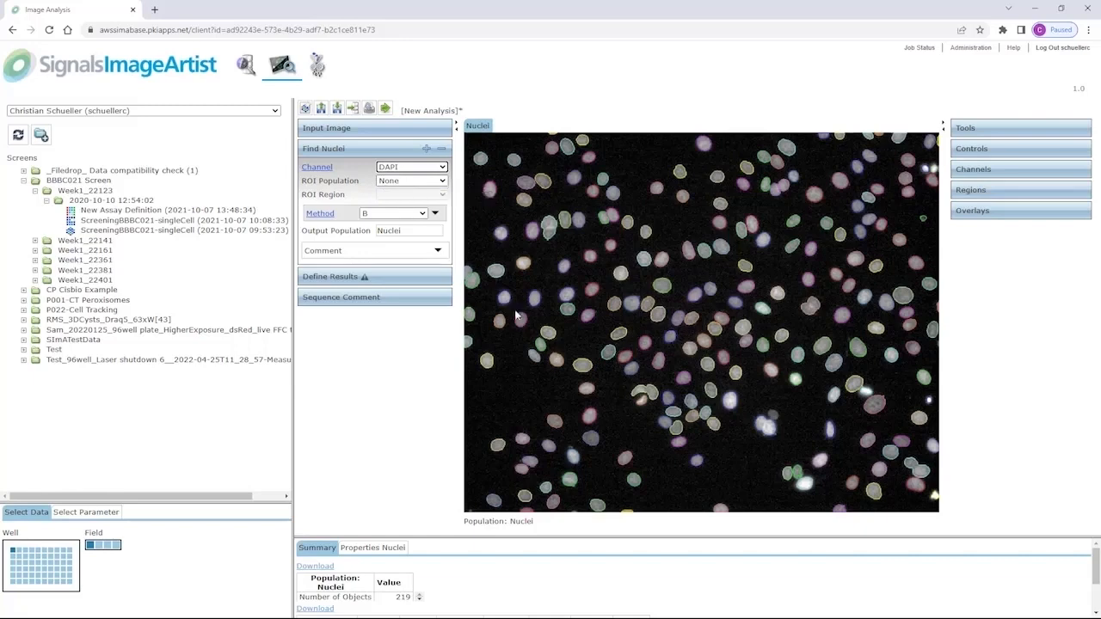
pyautogui.moveTo(685, 342)
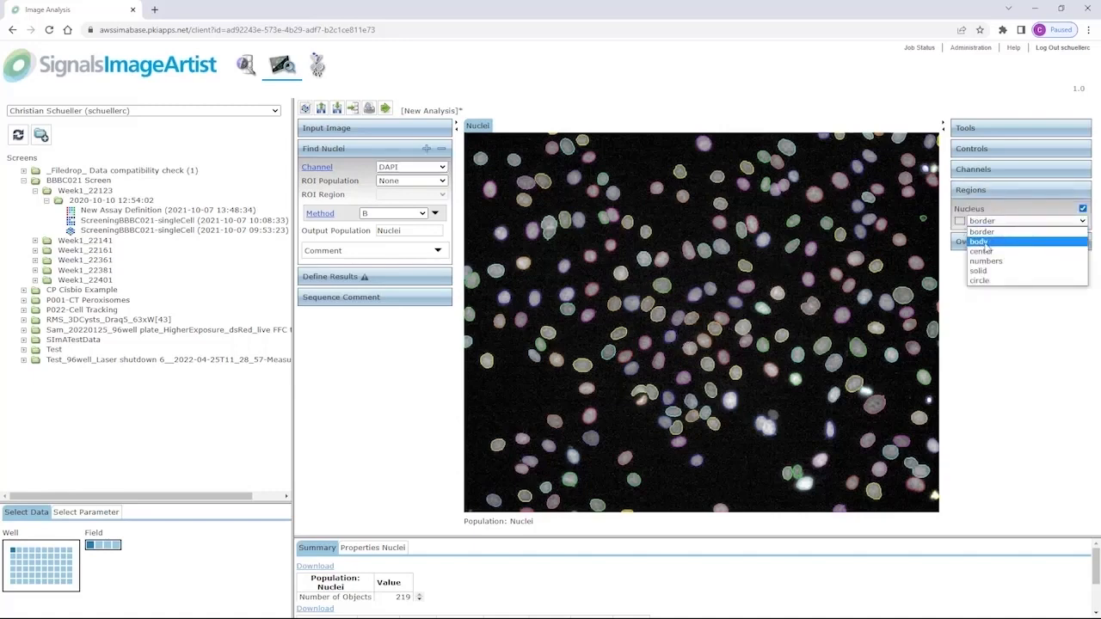
# Step: Display the detected nuclei as numbered labels instead of filled bodies
pyautogui.click(980, 241)
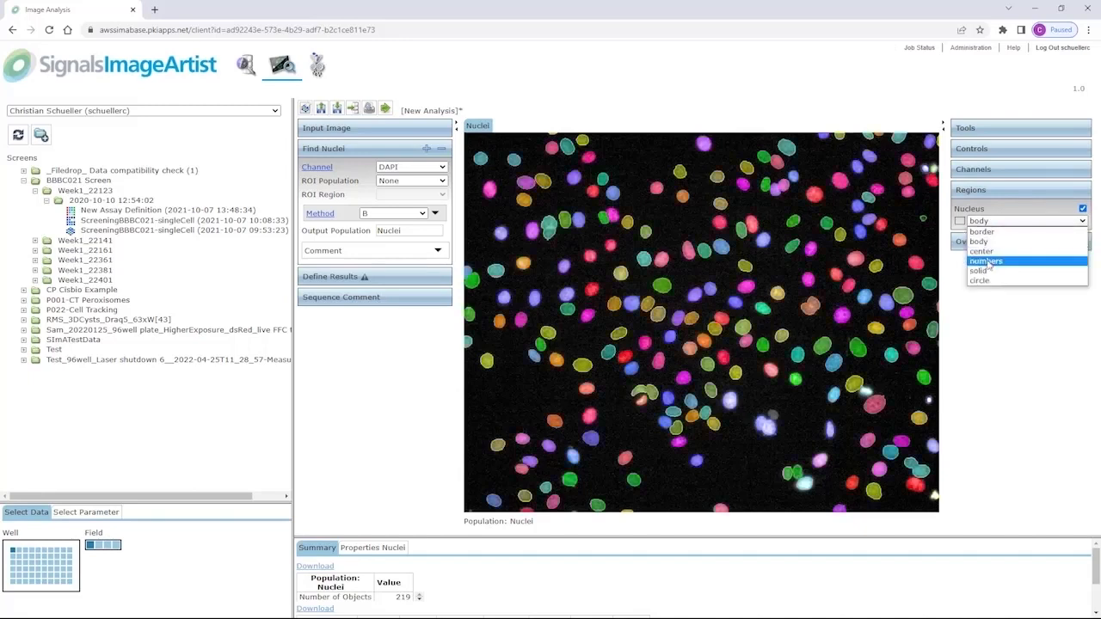
pyautogui.click(985, 261)
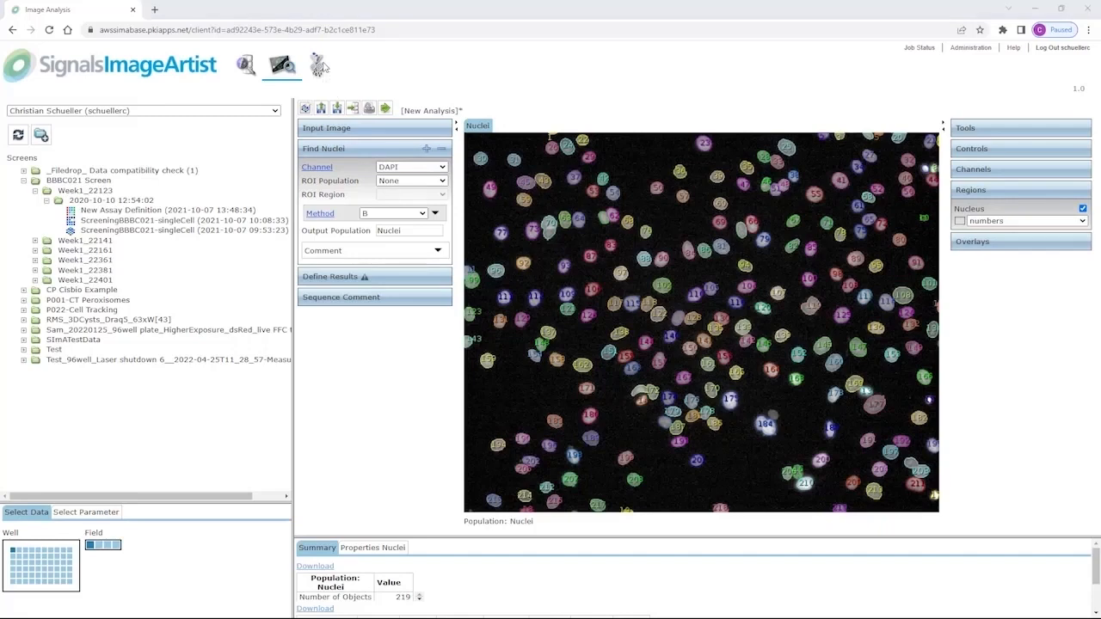
pyautogui.moveTo(551, 207)
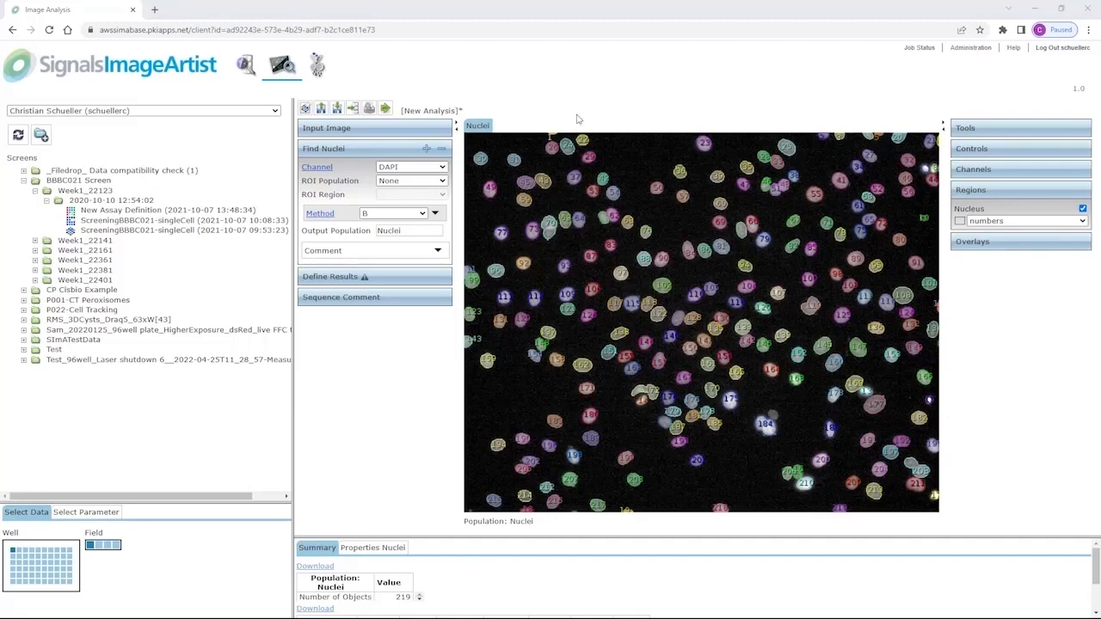
pyautogui.moveTo(434, 217)
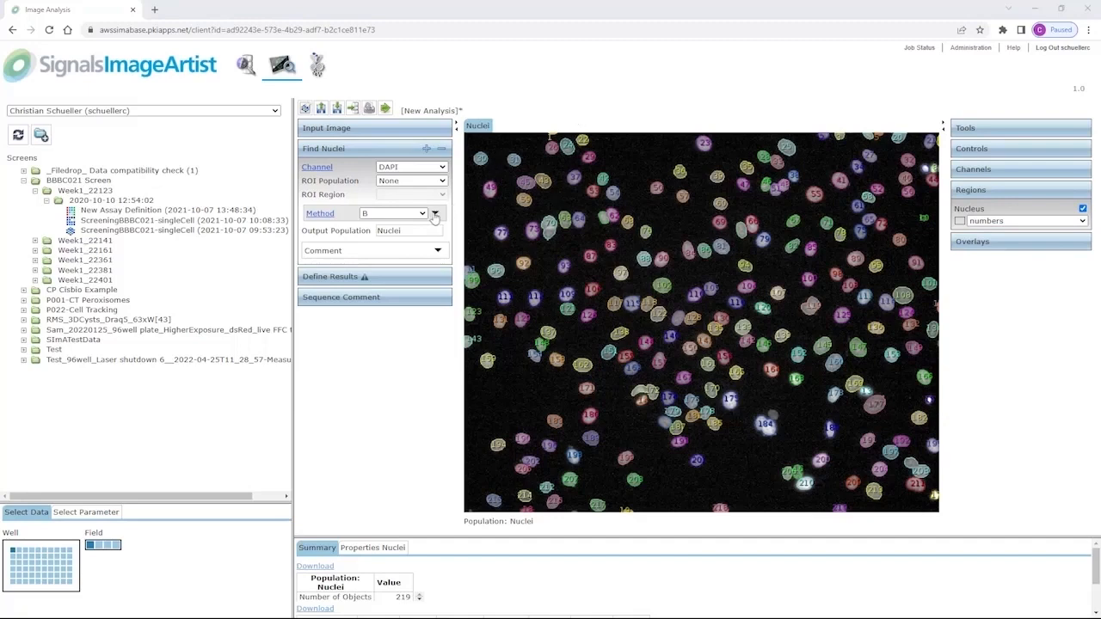
pyautogui.click(435, 214)
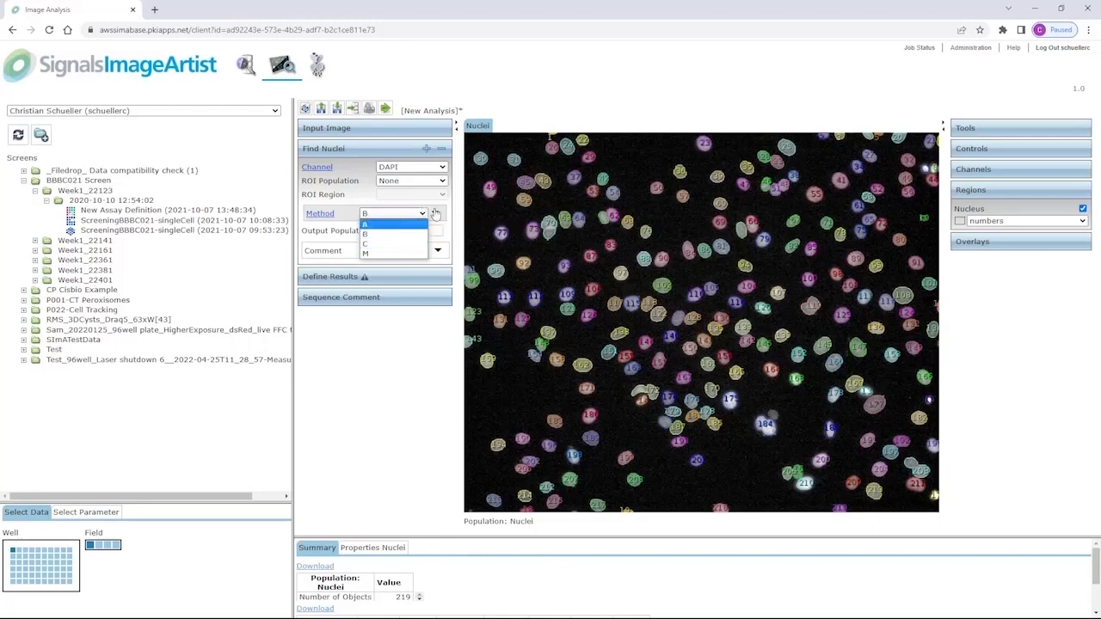
# Step: Set Find Nuclei to method B and show its splitting, threshold and contrast parameters
pyautogui.click(365, 224)
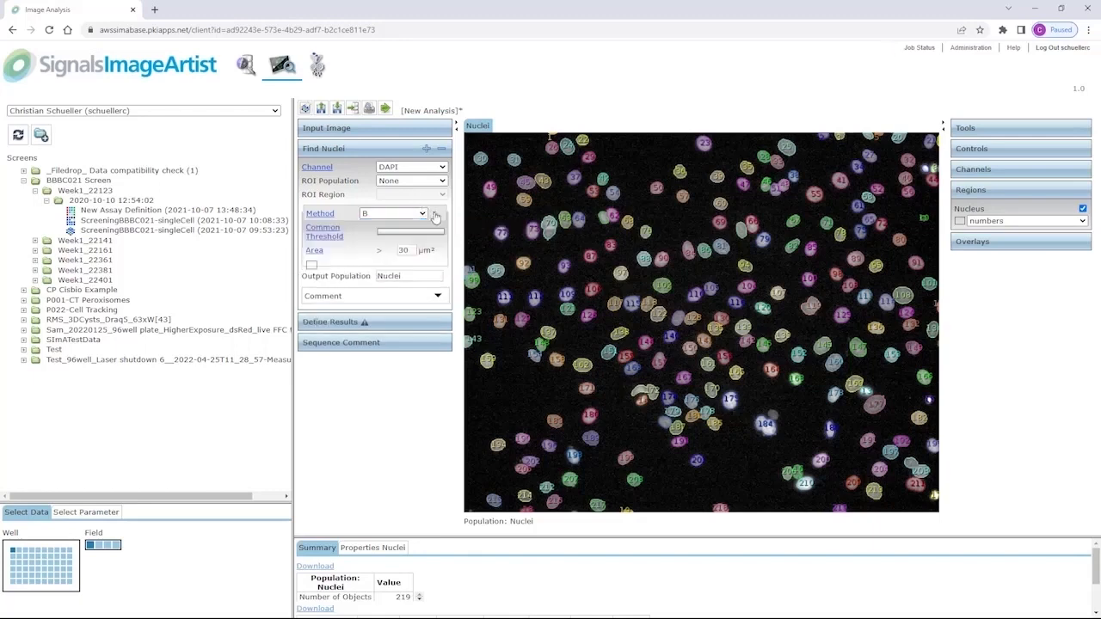
pyautogui.click(437, 213)
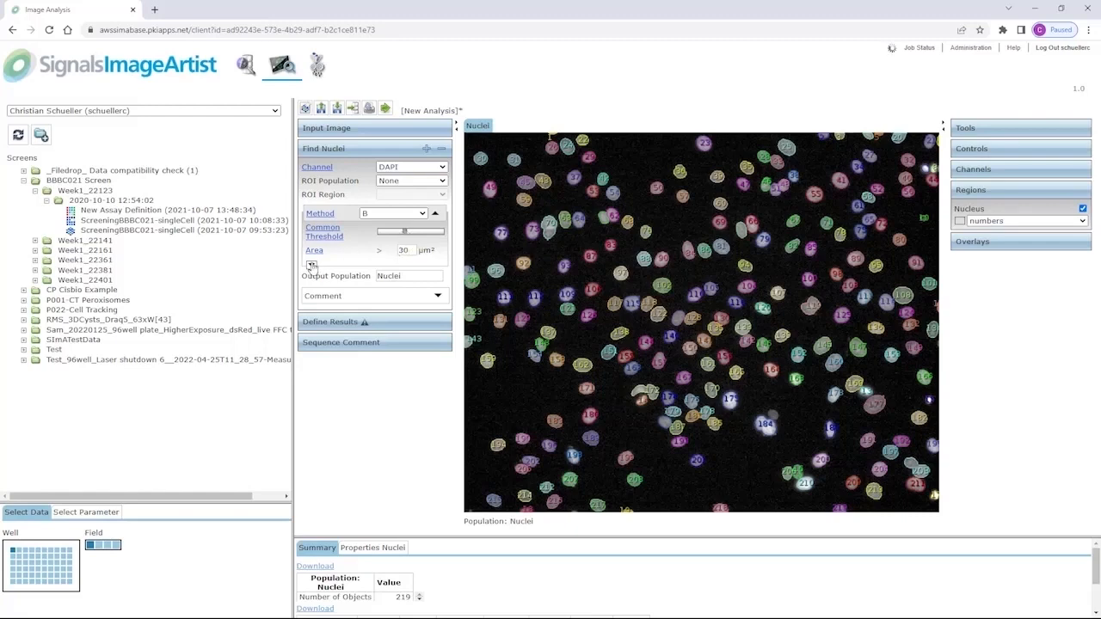
pyautogui.click(312, 265)
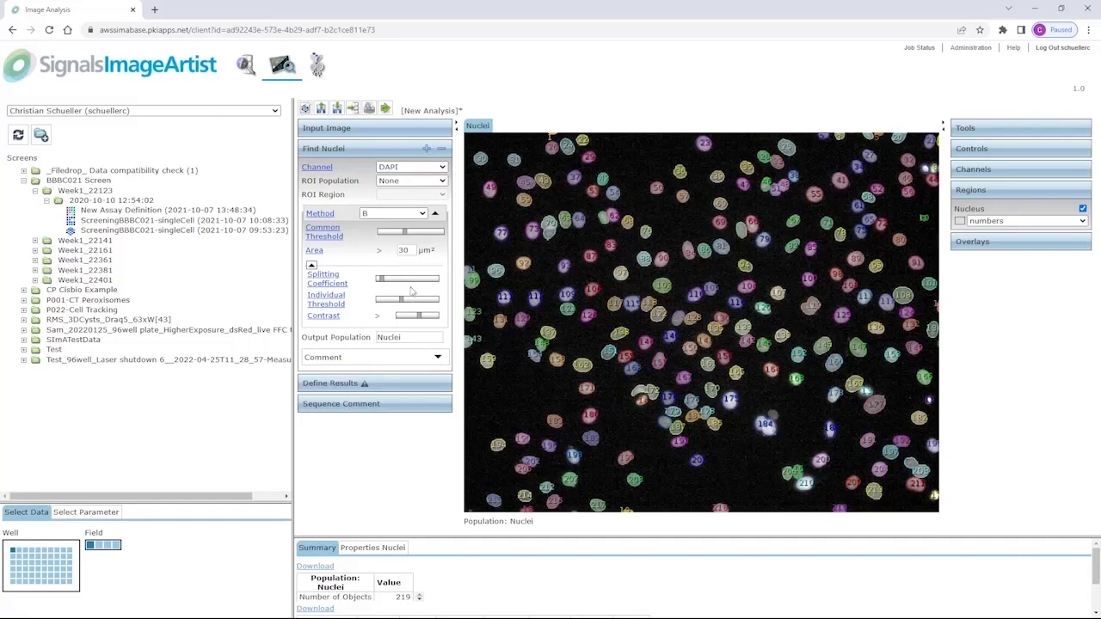
pyautogui.moveTo(411, 337)
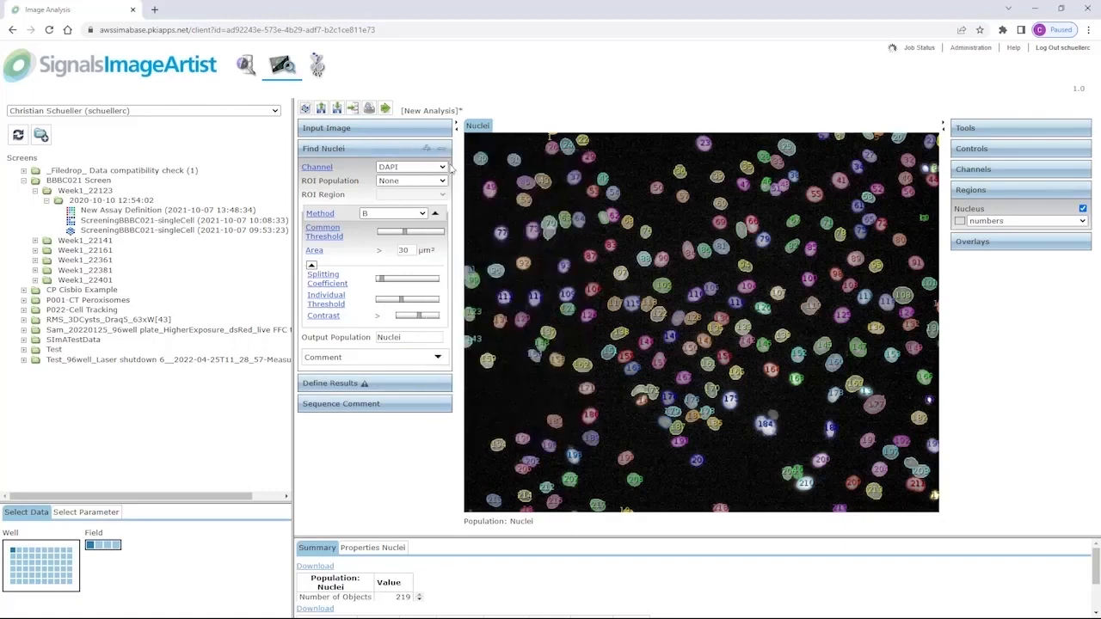
# Step: Add a Find Cytoplasm block and set its channel to Tubulin
pyautogui.click(323, 148)
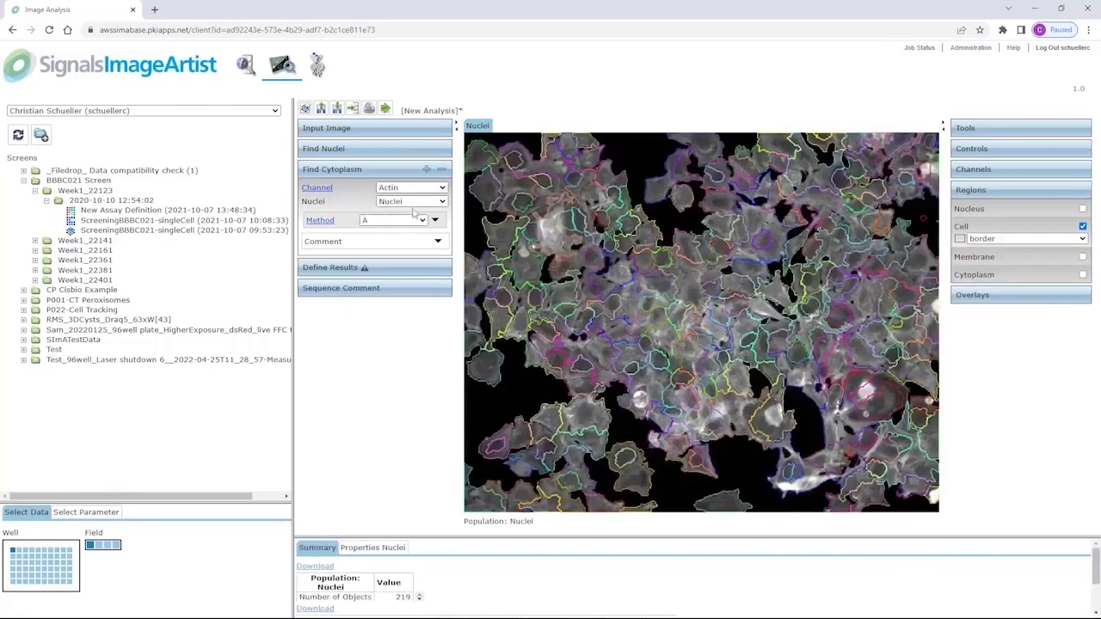
pyautogui.click(411, 187)
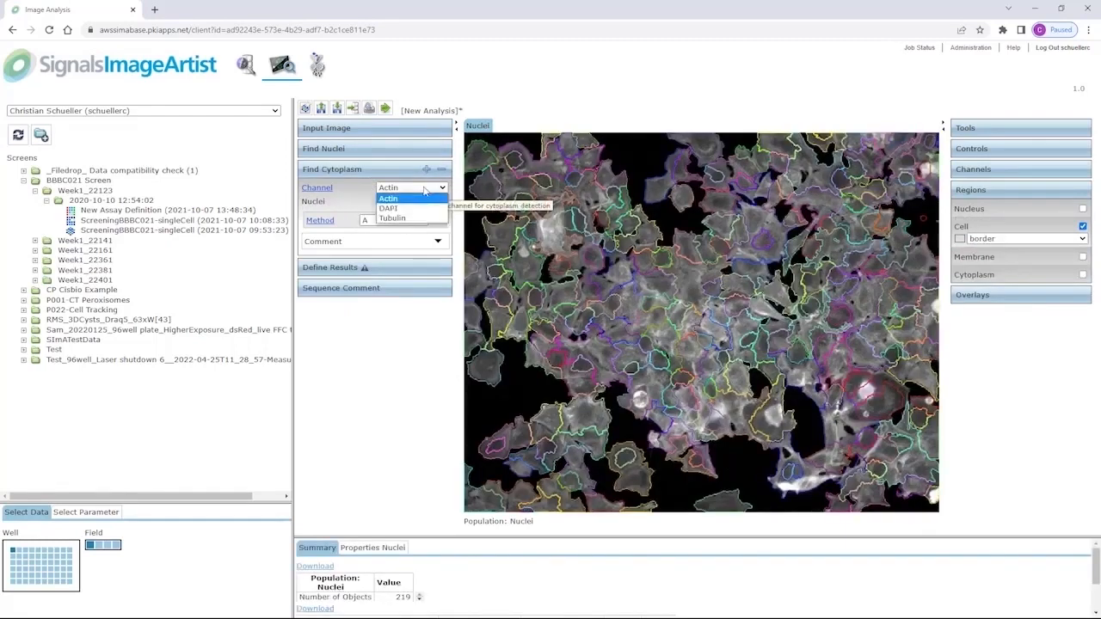
pyautogui.click(392, 216)
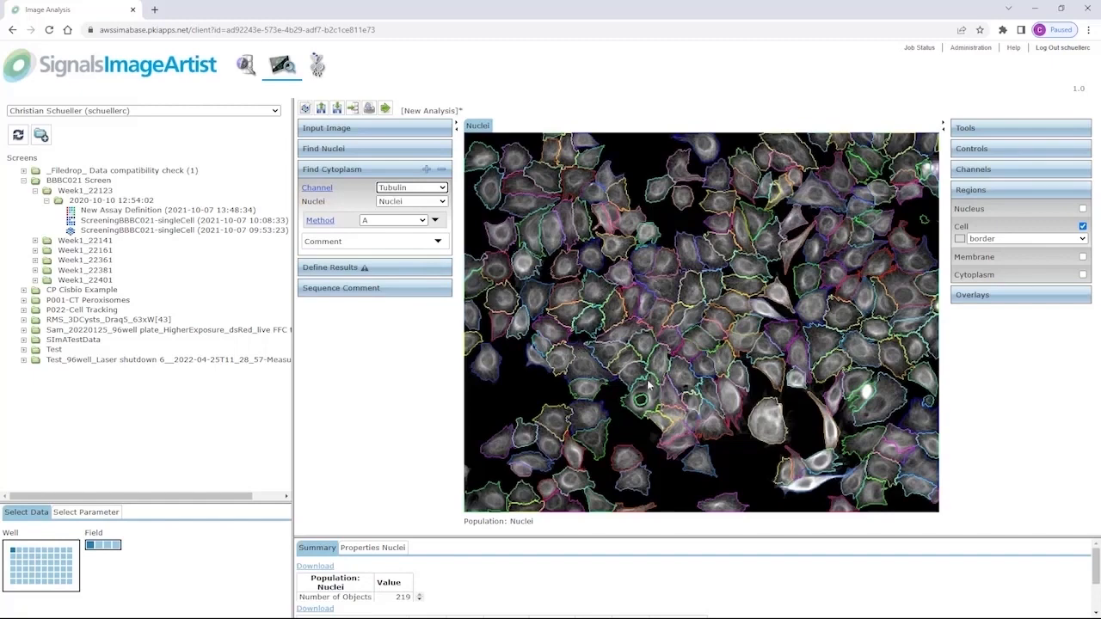
pyautogui.moveTo(519, 330)
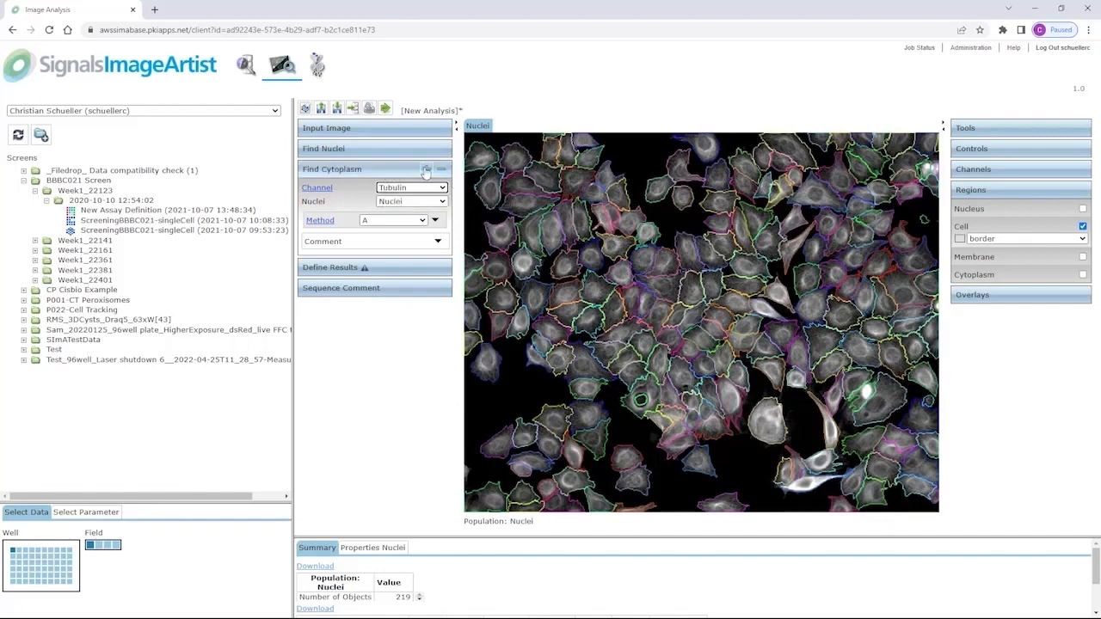
# Step: Add a Calculate Intensity Properties block measuring Mean and Standard Deviation
pyautogui.click(440, 169)
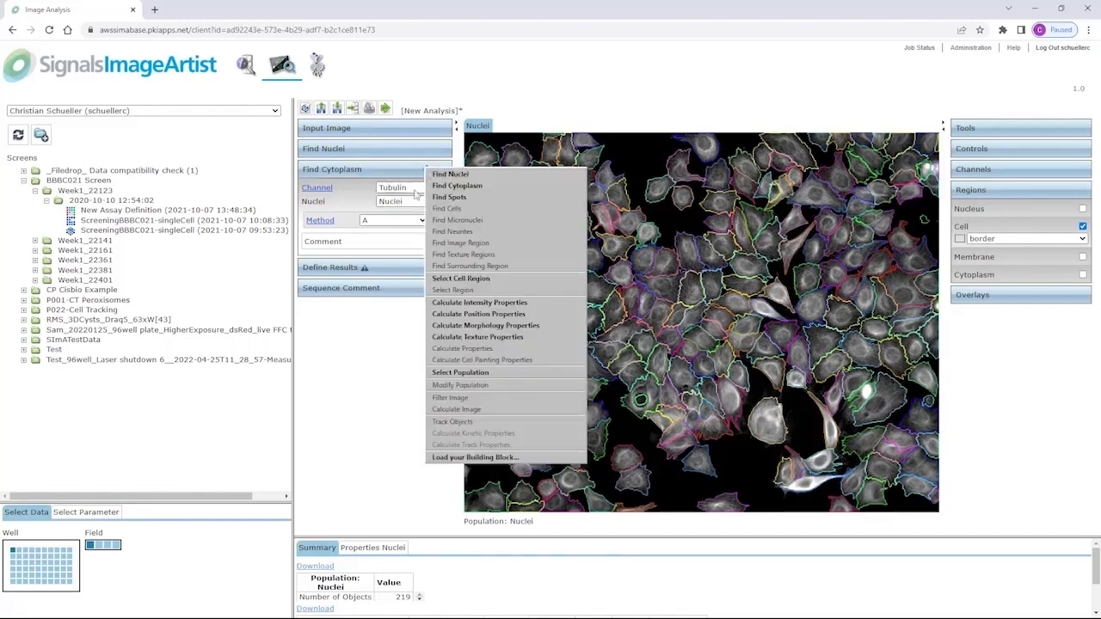
pyautogui.moveTo(480, 303)
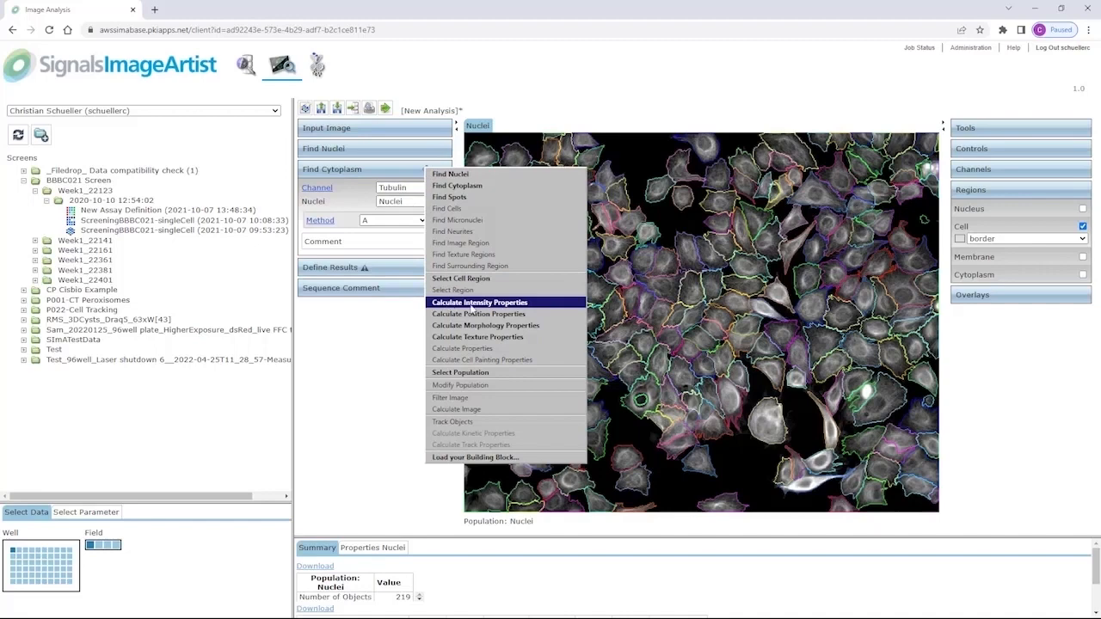
pyautogui.click(478, 302)
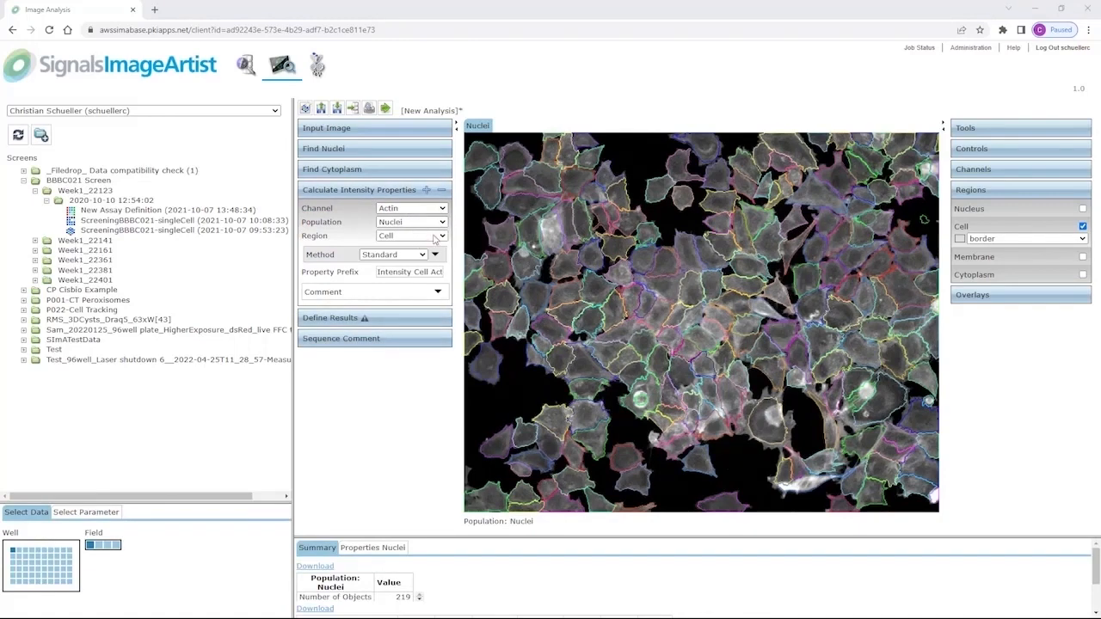
pyautogui.click(436, 235)
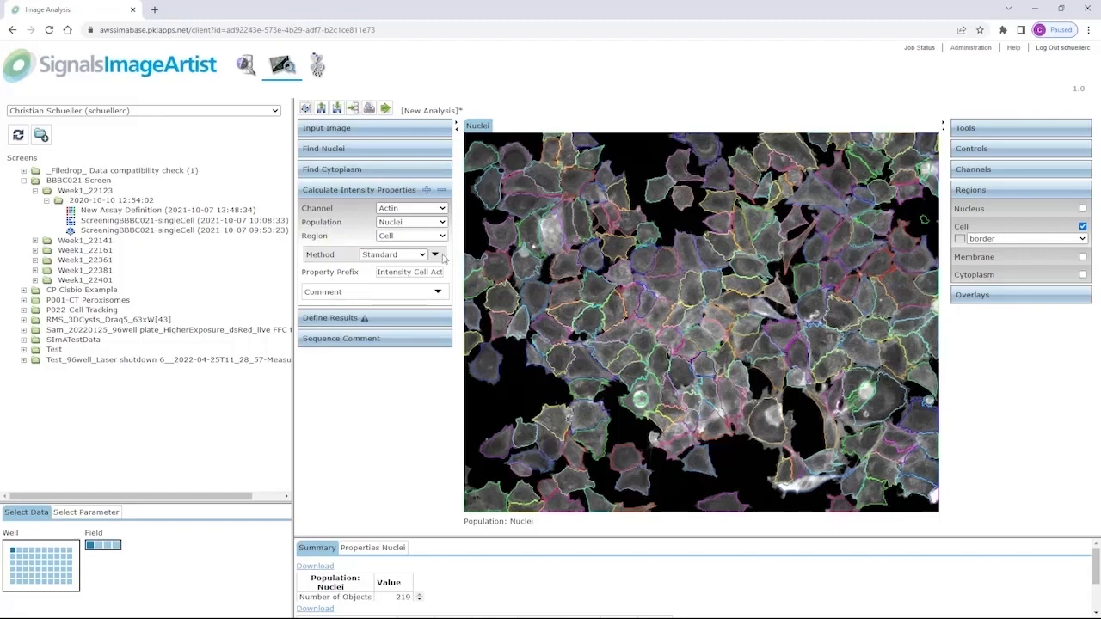
pyautogui.click(435, 254)
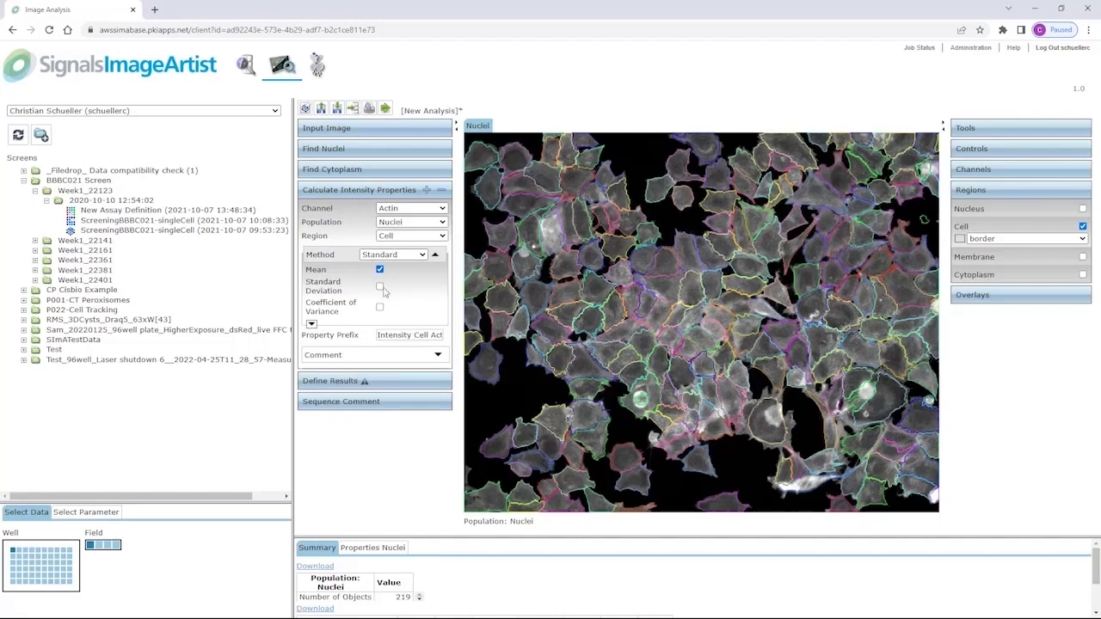
pyautogui.click(379, 286)
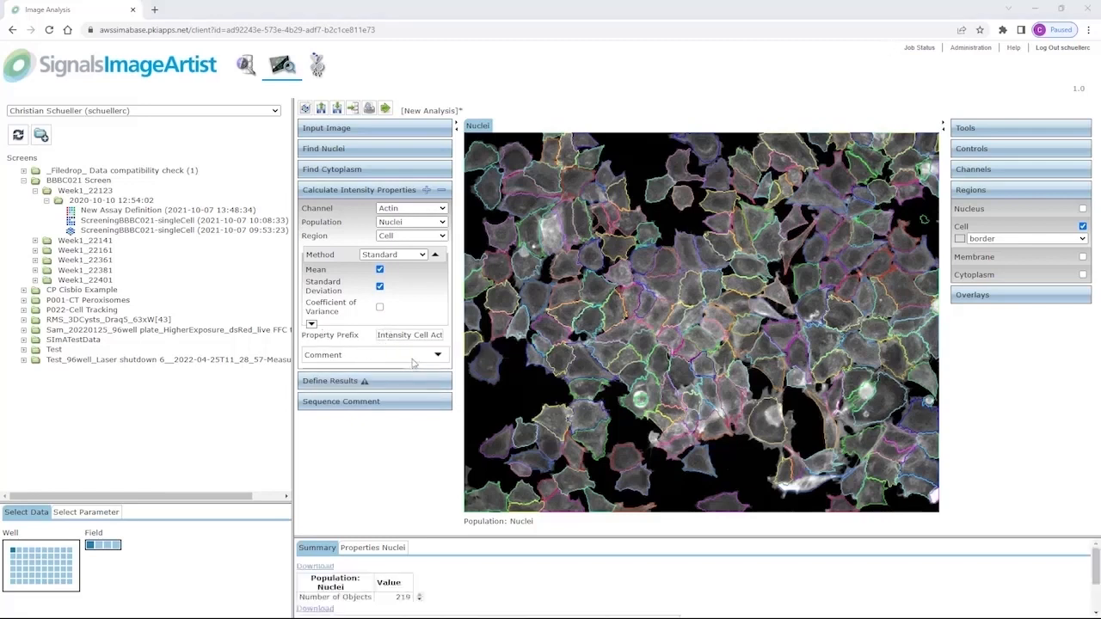
pyautogui.click(427, 189)
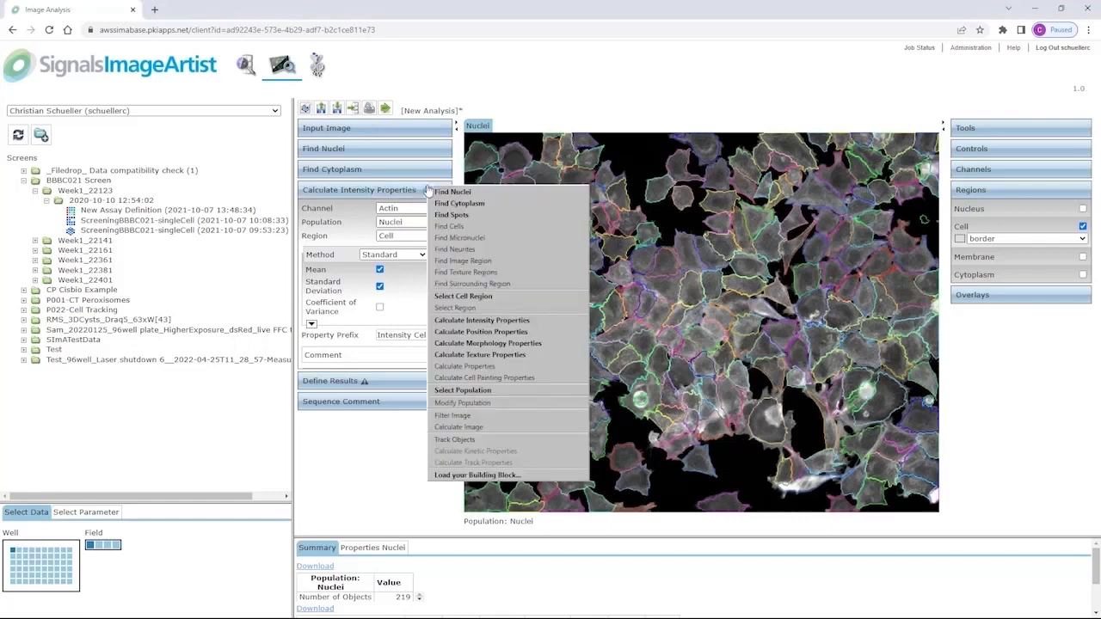
pyautogui.moveTo(461, 237)
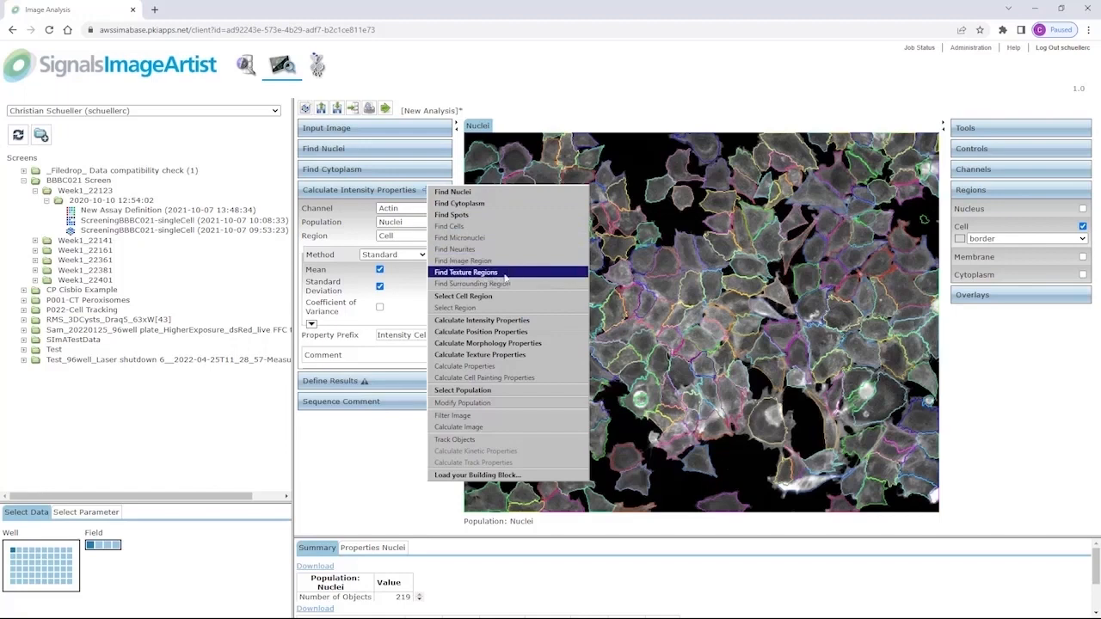
pyautogui.moveTo(482, 320)
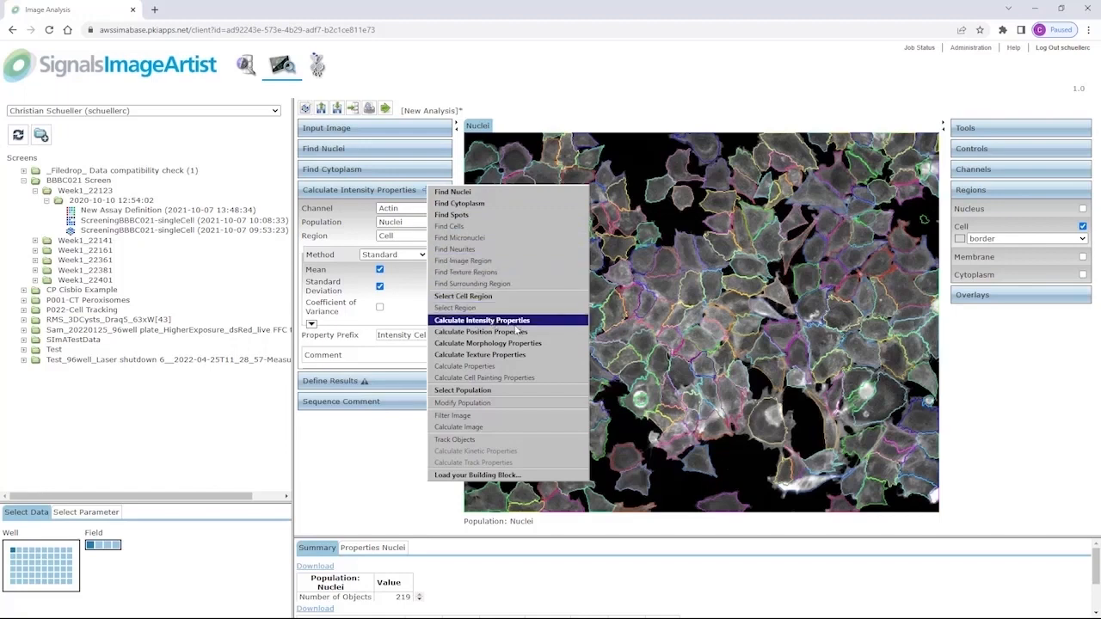
pyautogui.moveTo(486, 344)
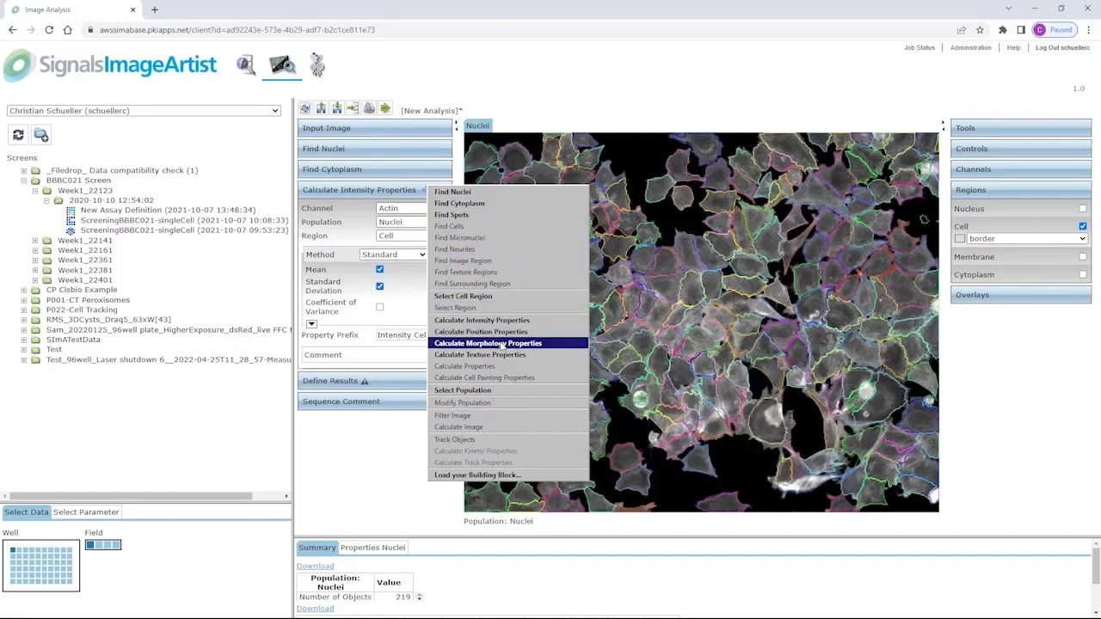
pyautogui.moveTo(495, 355)
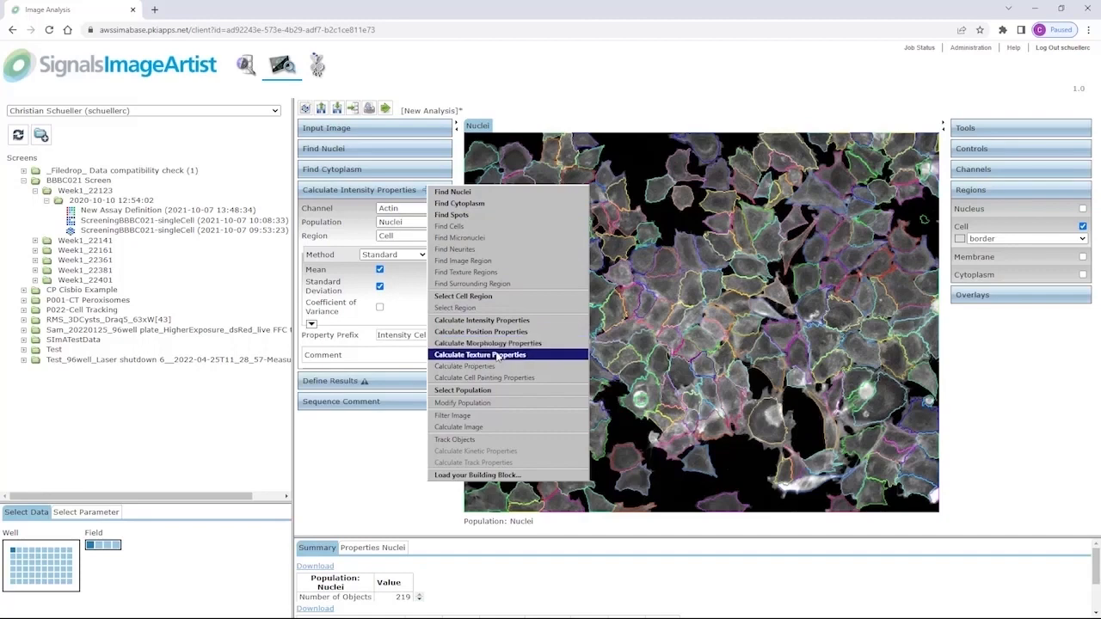
pyautogui.moveTo(461, 388)
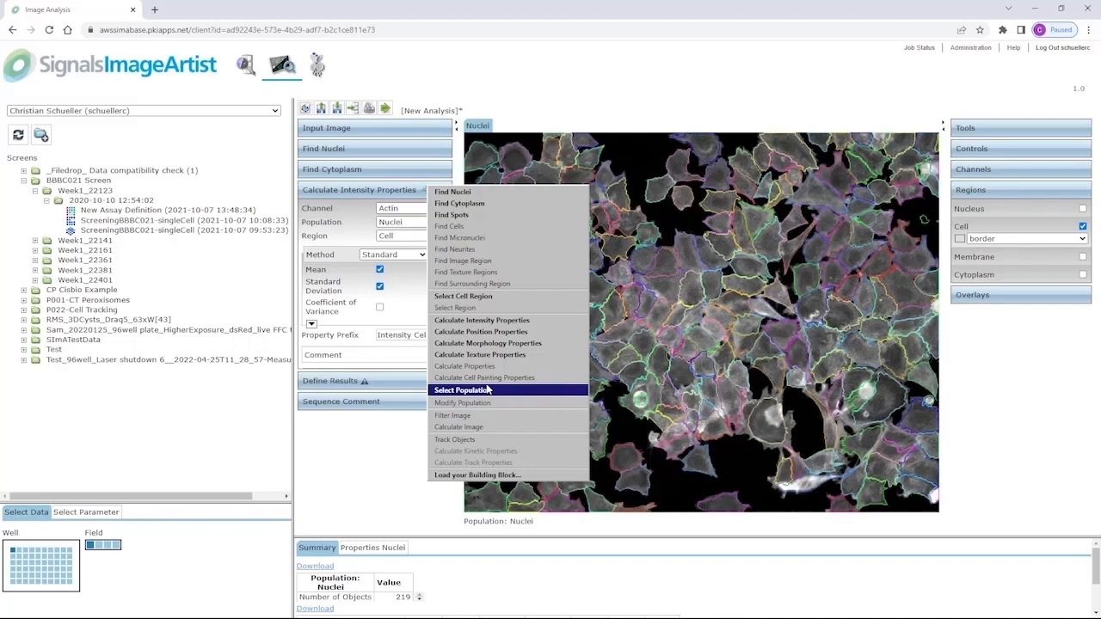
pyautogui.moveTo(482, 402)
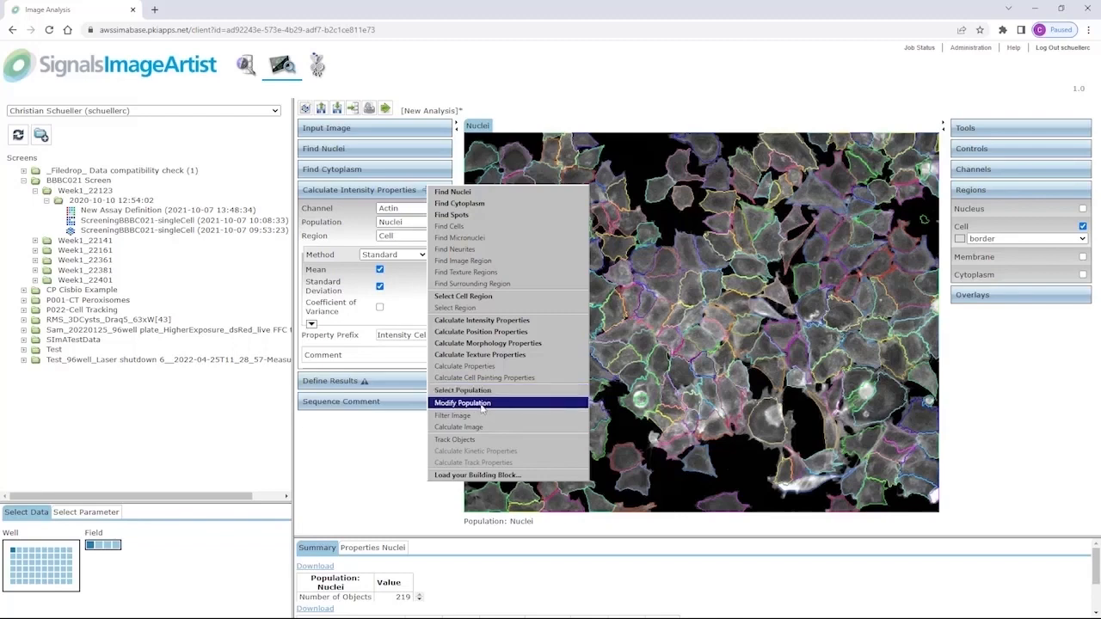
pyautogui.moveTo(483, 413)
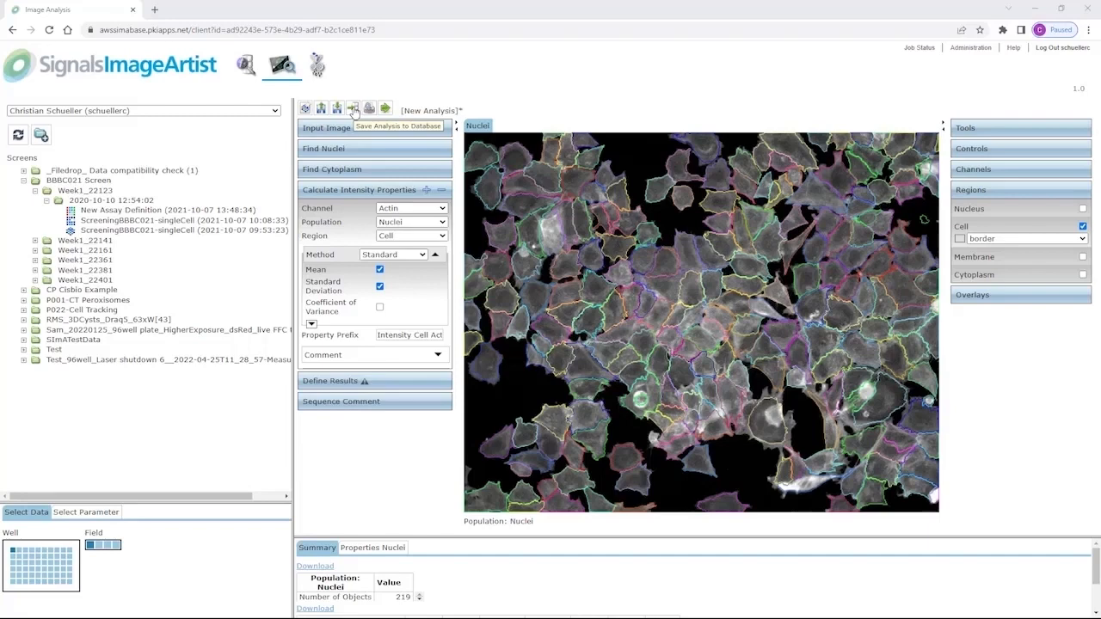
pyautogui.moveTo(320, 69)
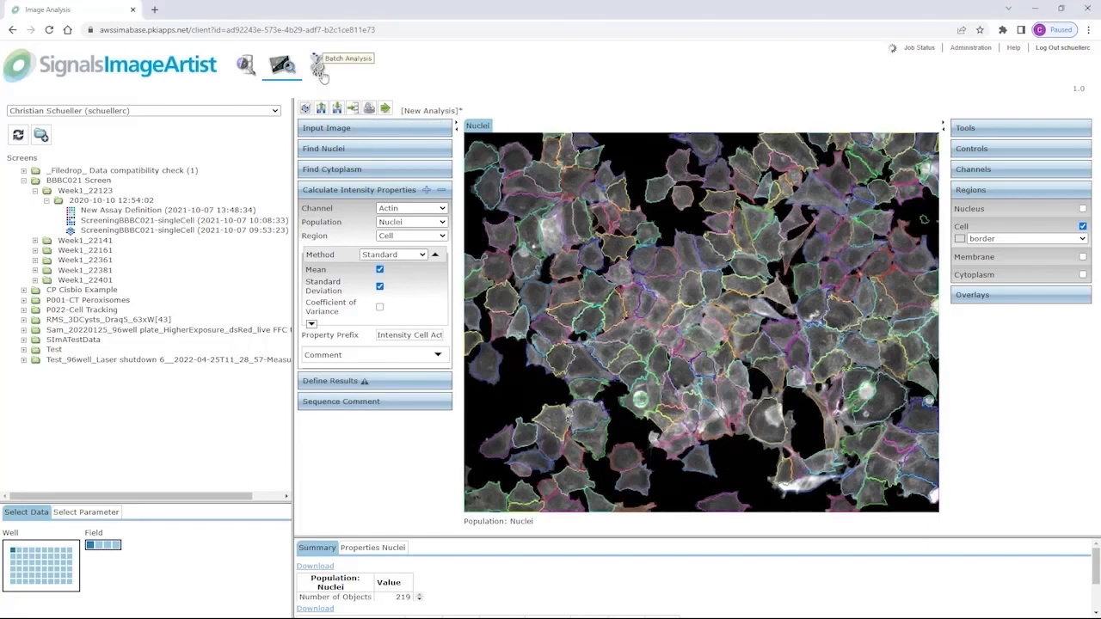
# Step: Switch to the Batch Analysis page
pyautogui.click(317, 66)
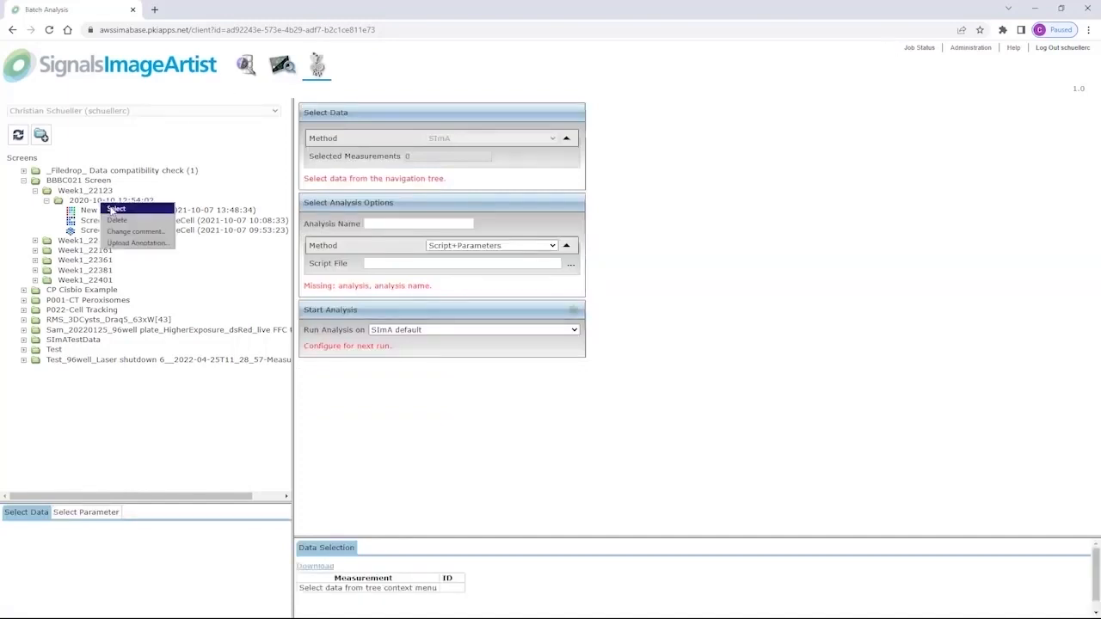
# Step: Add the 2020-10-10 measurement from Week1_22123 as batch data
pyautogui.click(115, 210)
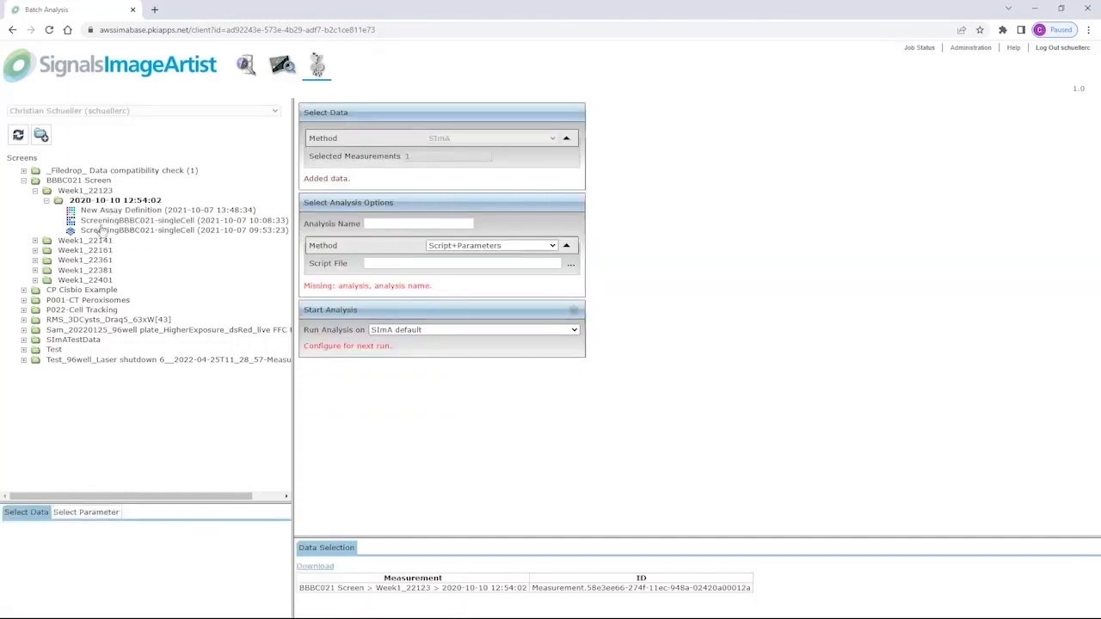
pyautogui.moveTo(100, 232)
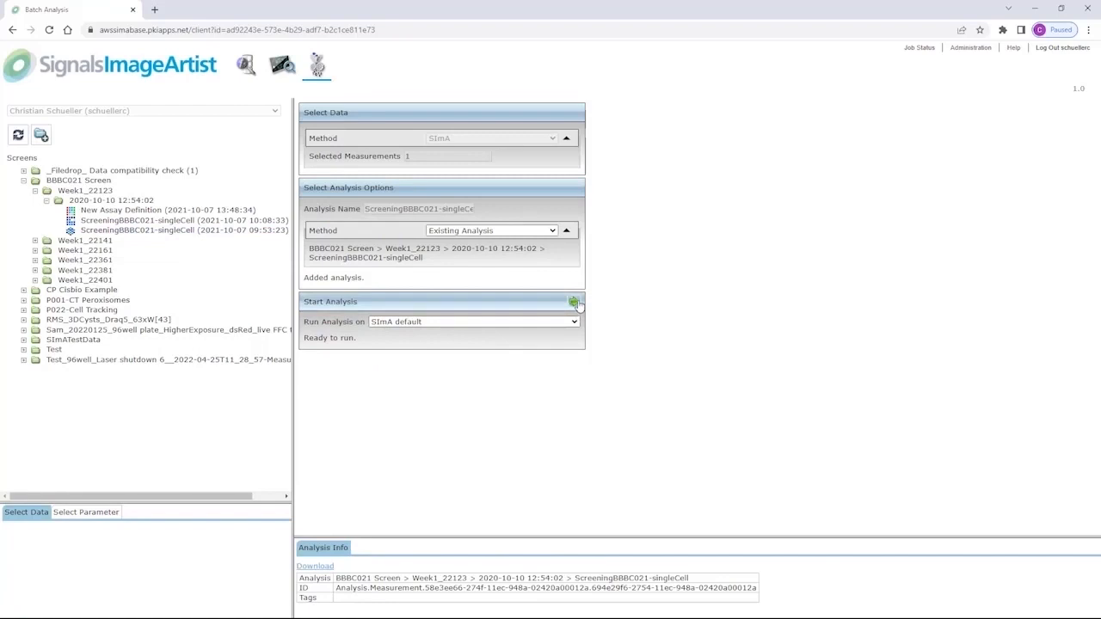
pyautogui.moveTo(574, 303)
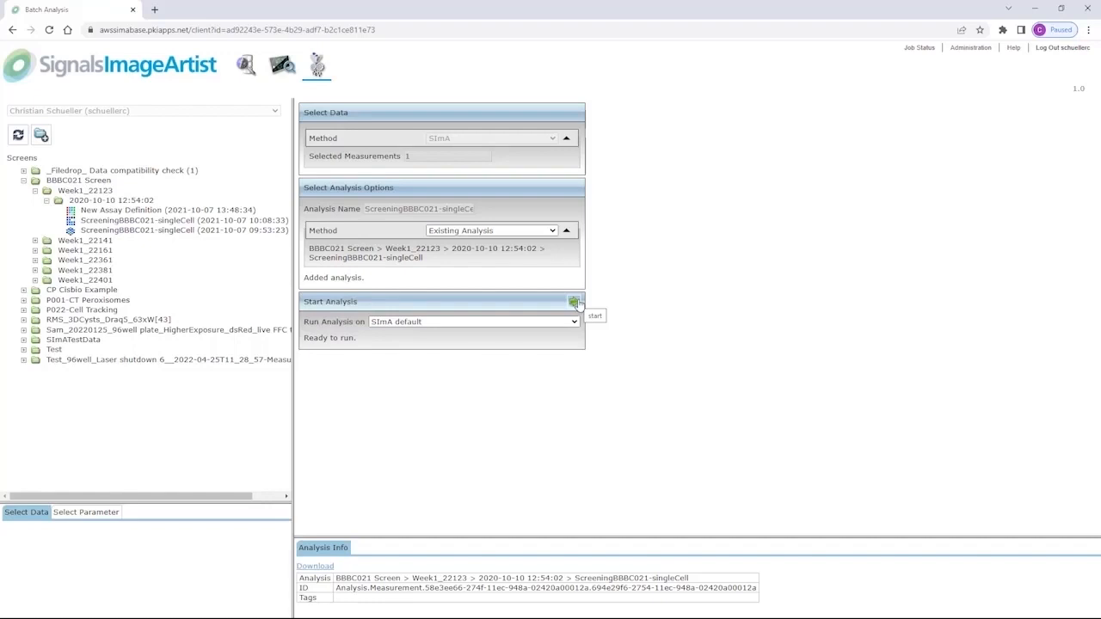
pyautogui.moveTo(471, 384)
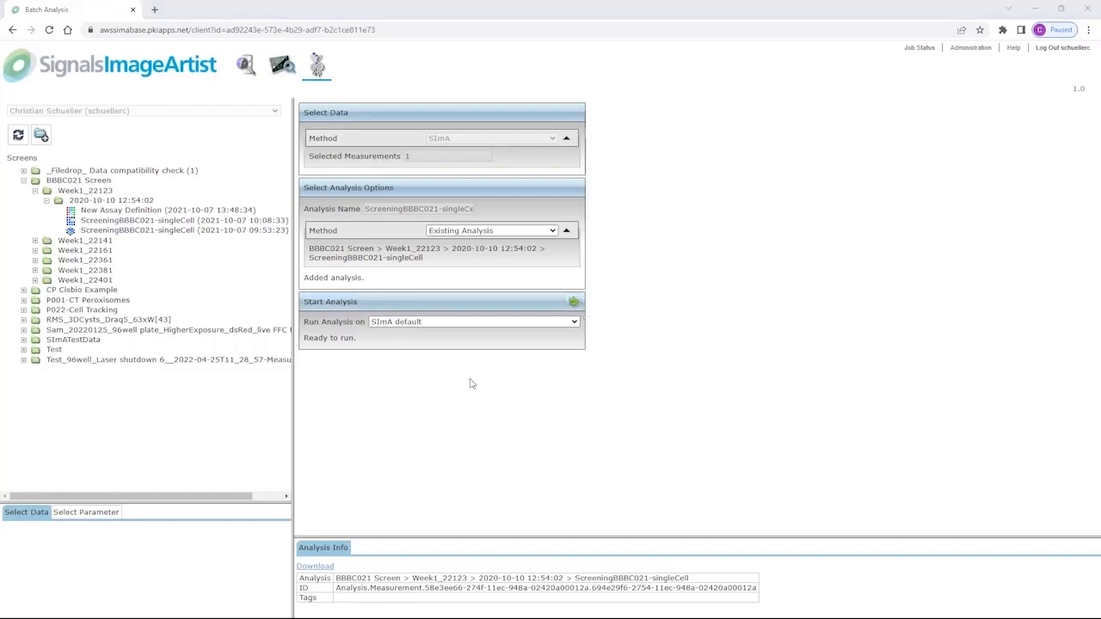